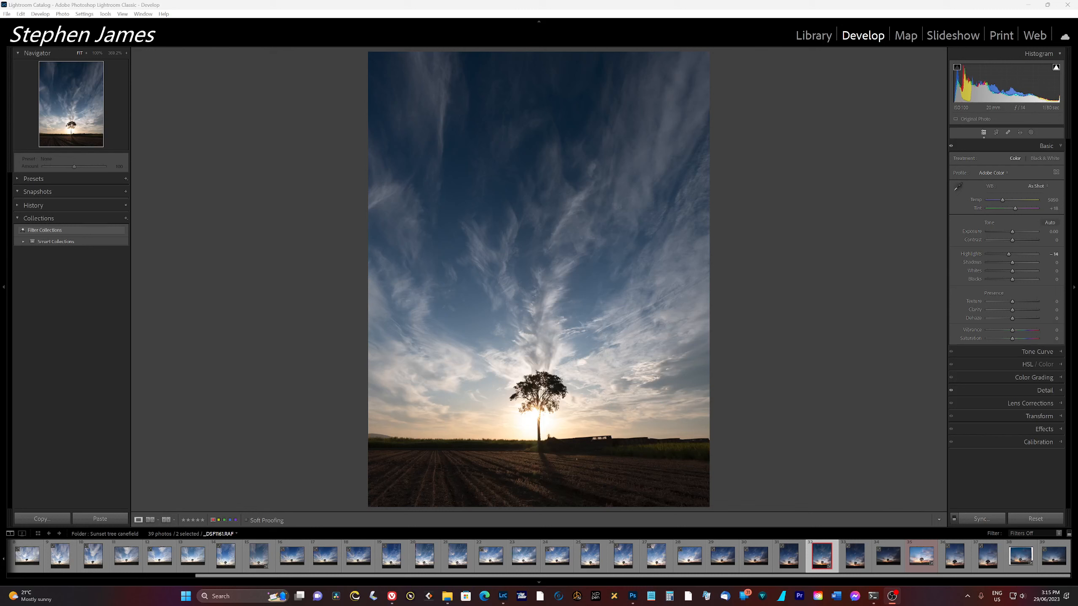
mouse_move(1020, 143)
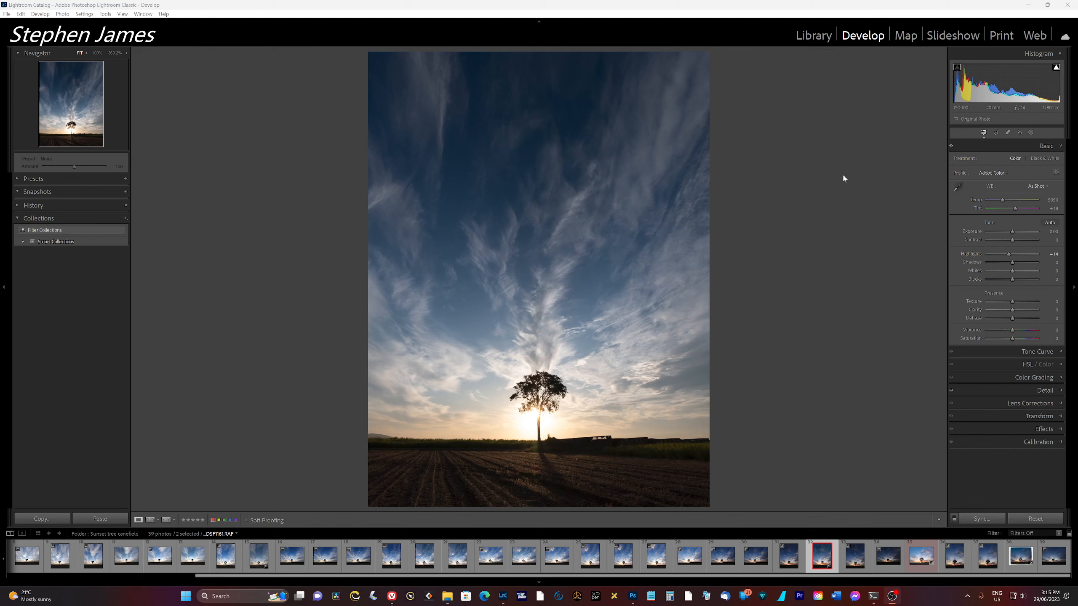
mouse_move(591, 458)
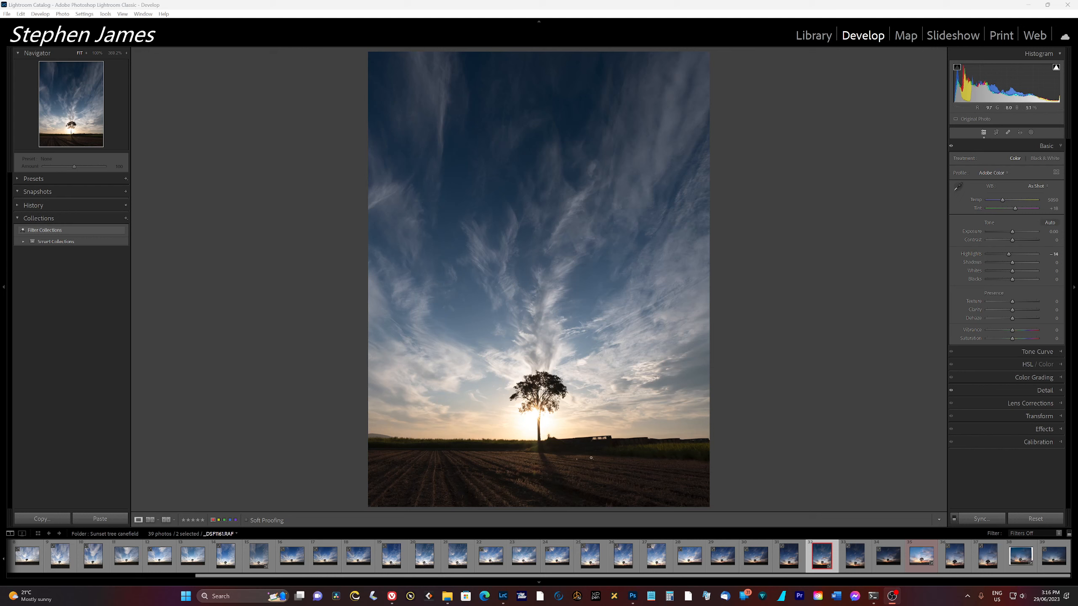
mouse_move(532, 418)
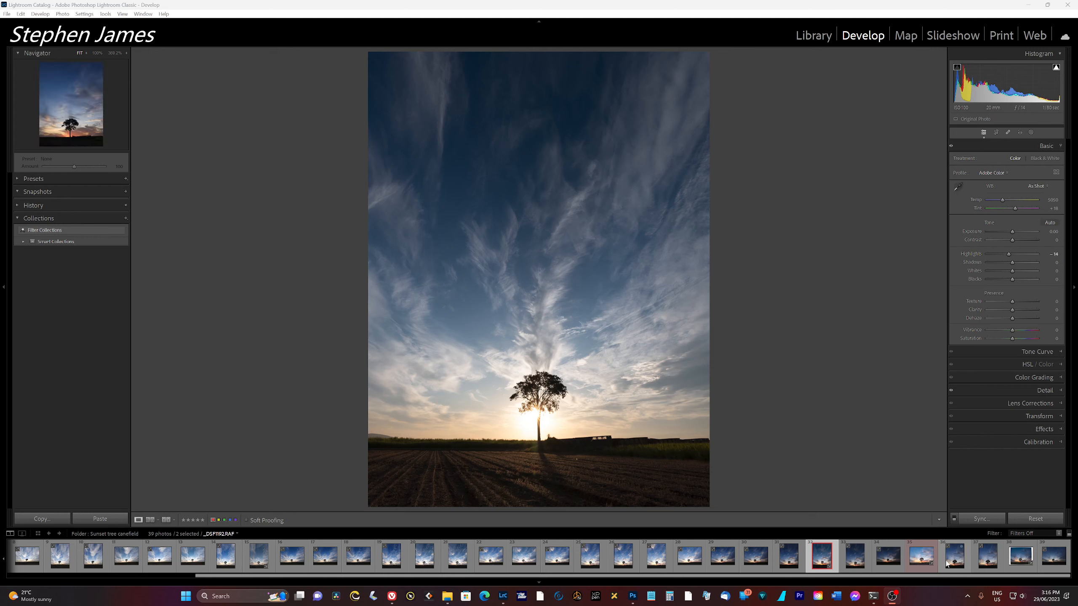
Select the colourful sunset tree photo in the filmstrip after the cloudy daytime shot.
left_click(853, 556)
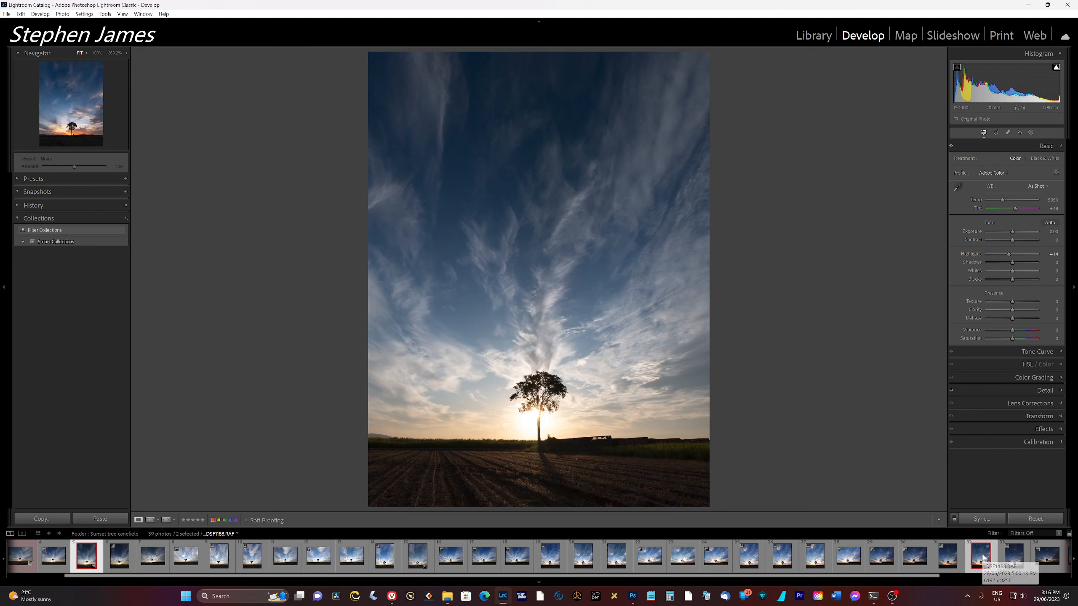
left_click(982, 556)
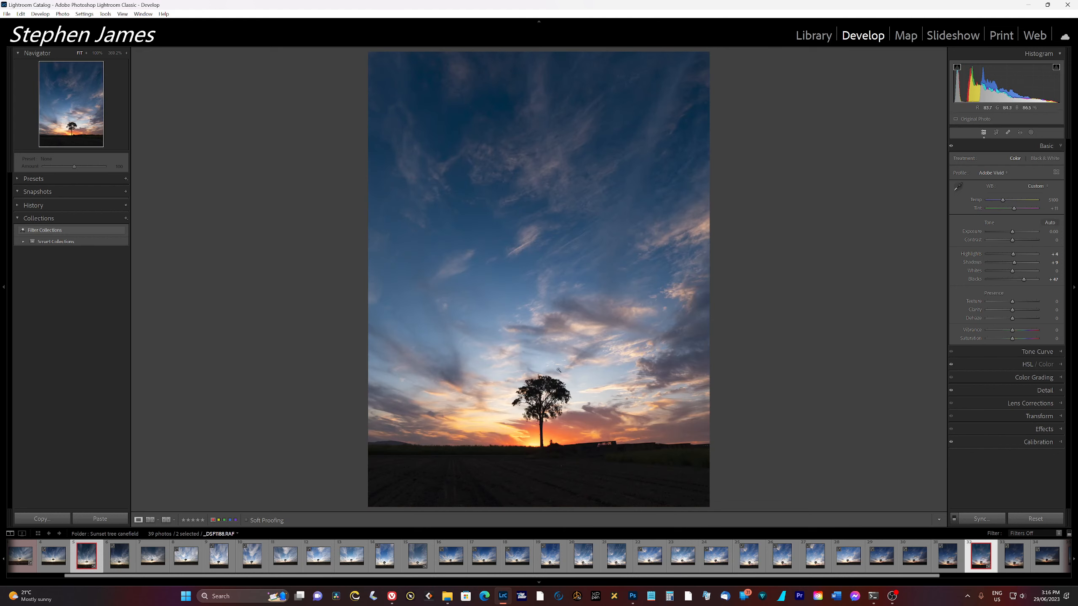
mouse_move(417, 465)
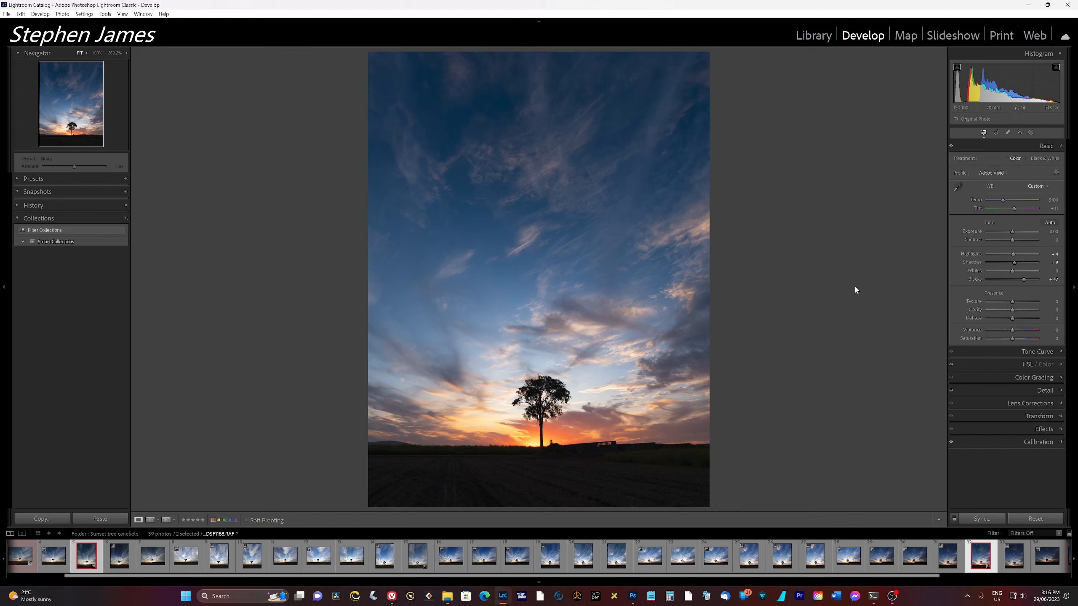
mouse_move(500, 475)
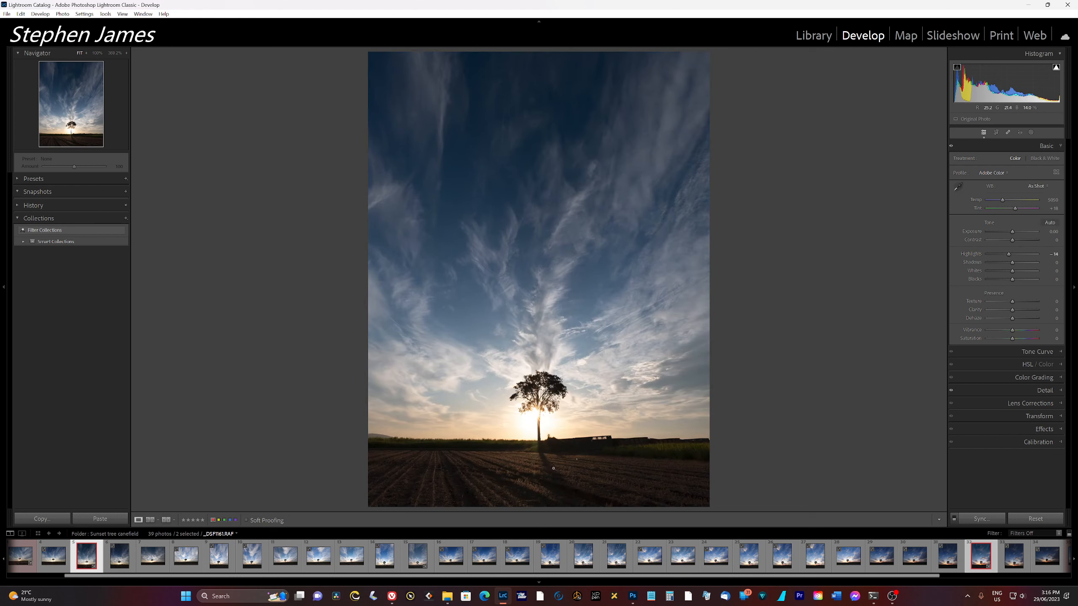
mouse_move(556, 486)
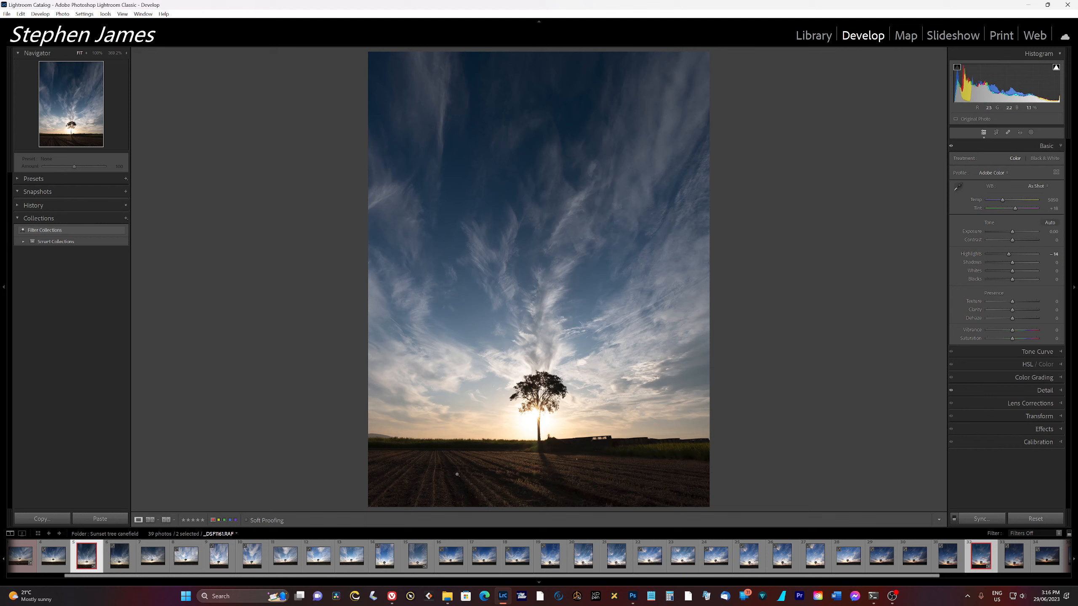
mouse_move(473, 489)
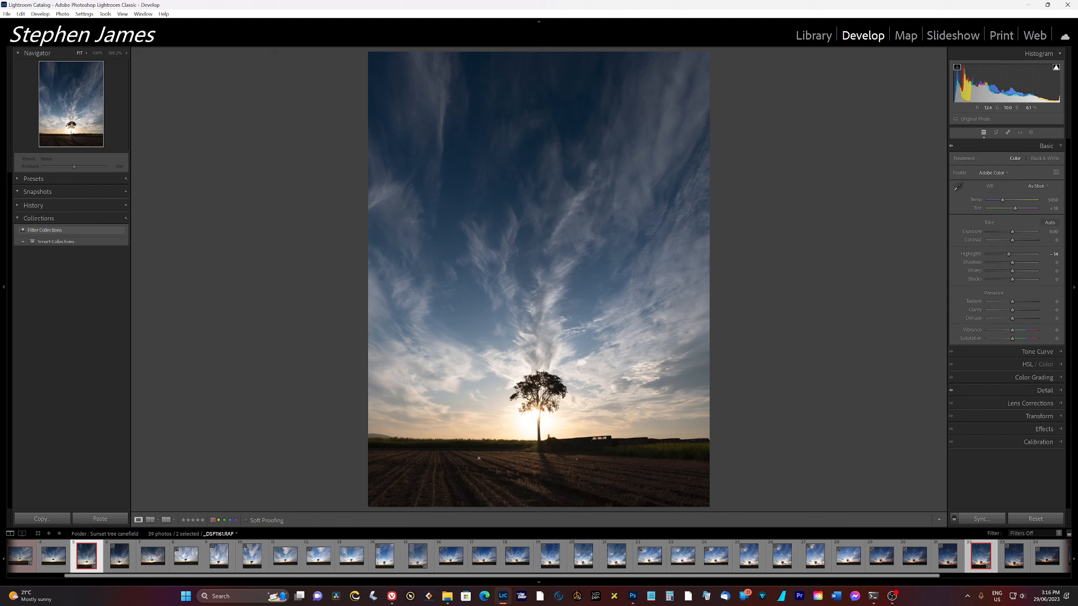
mouse_move(540, 485)
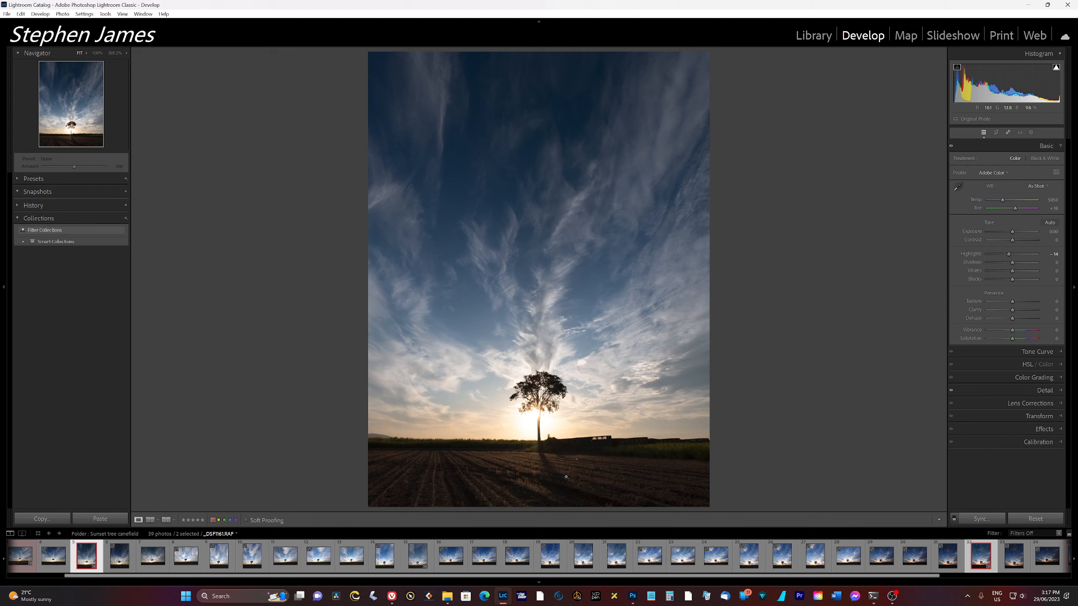
mouse_move(350, 432)
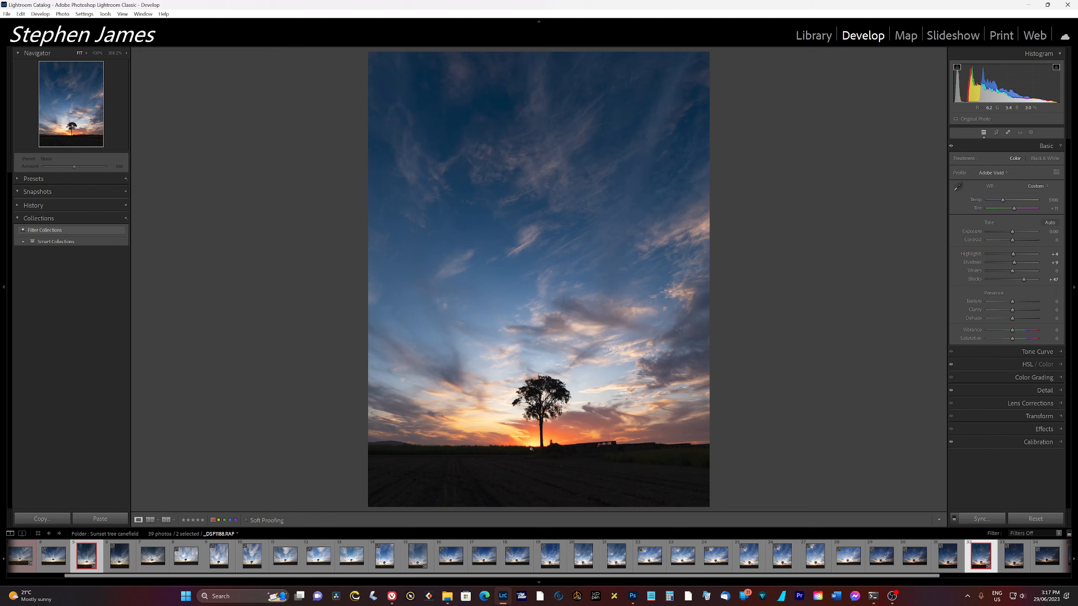
mouse_move(553, 459)
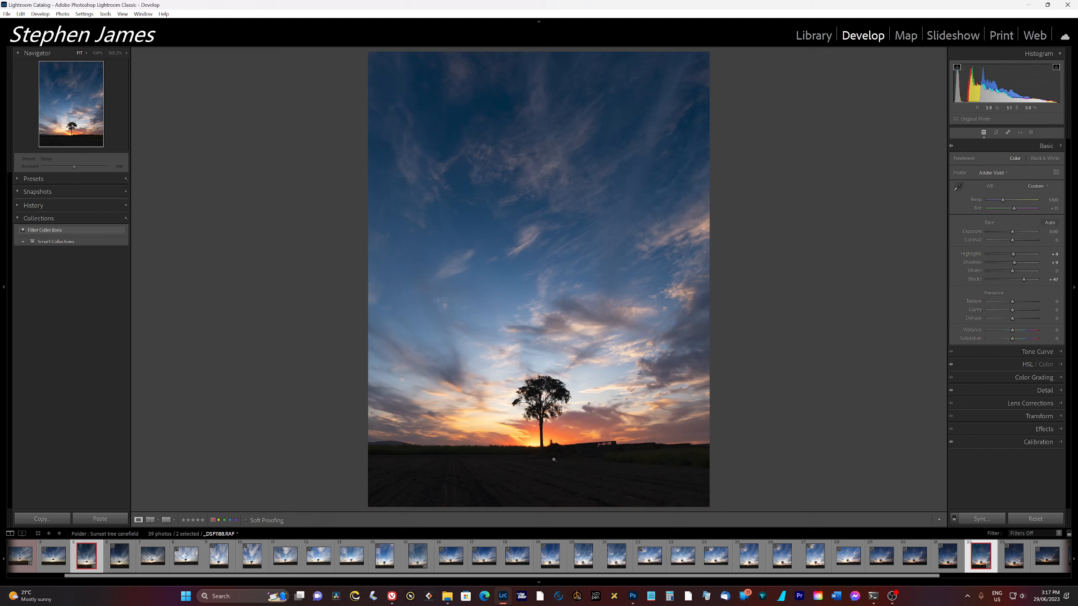
mouse_move(701, 514)
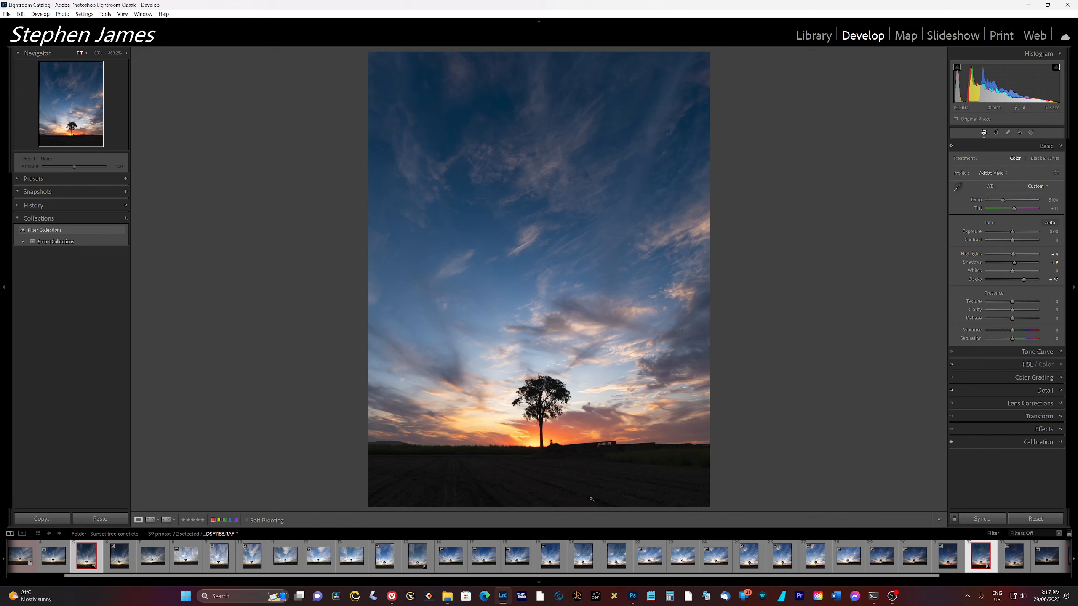
Flip between the cloudy daytime and sunset tree photos, finishing on the daytime shot.
left_click(86, 556)
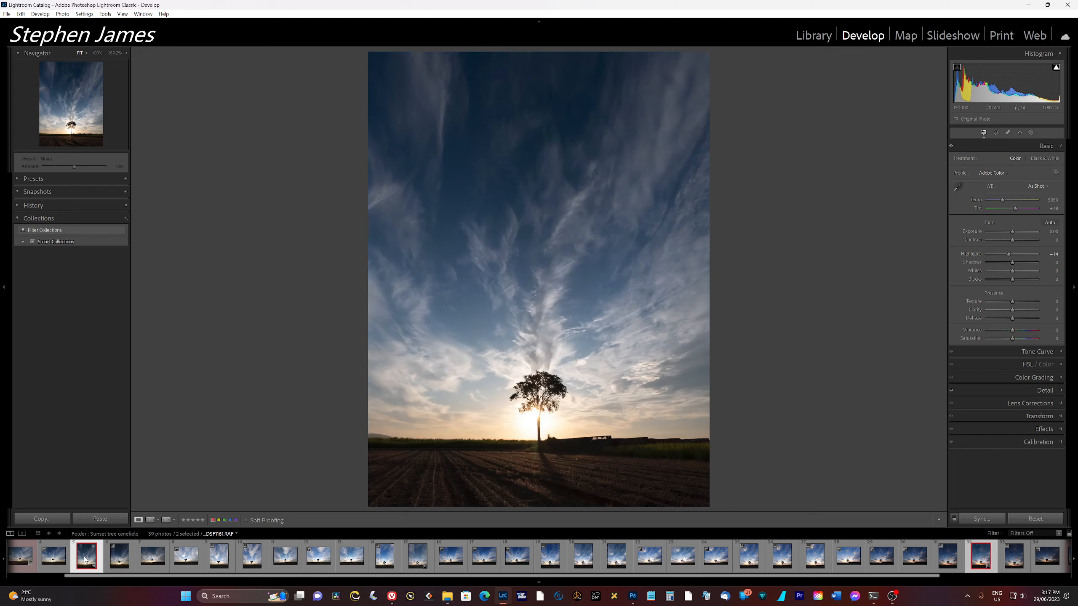
mouse_move(457, 459)
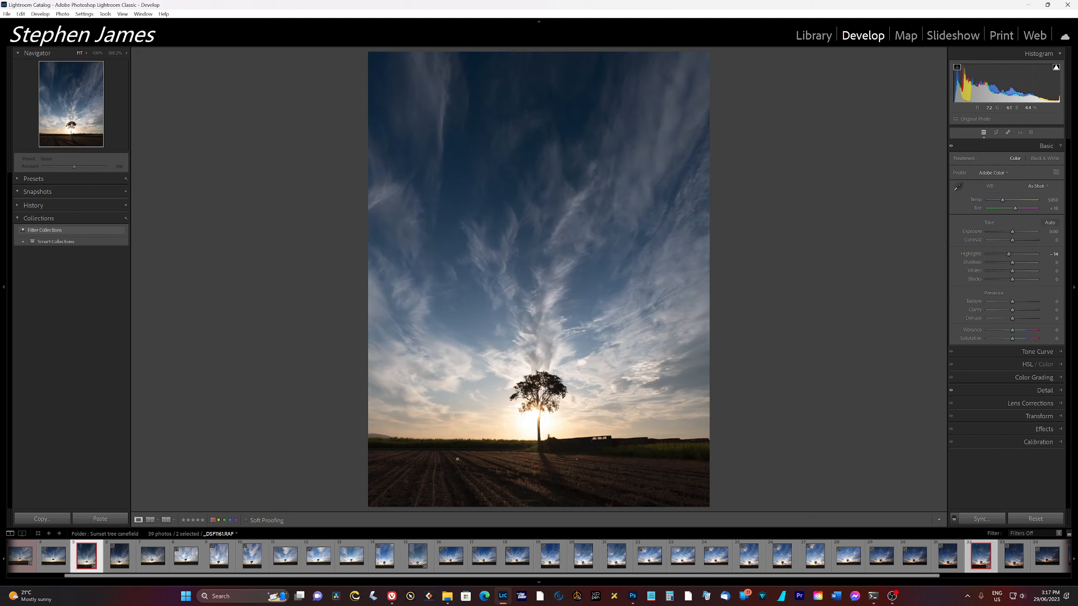
mouse_move(637, 472)
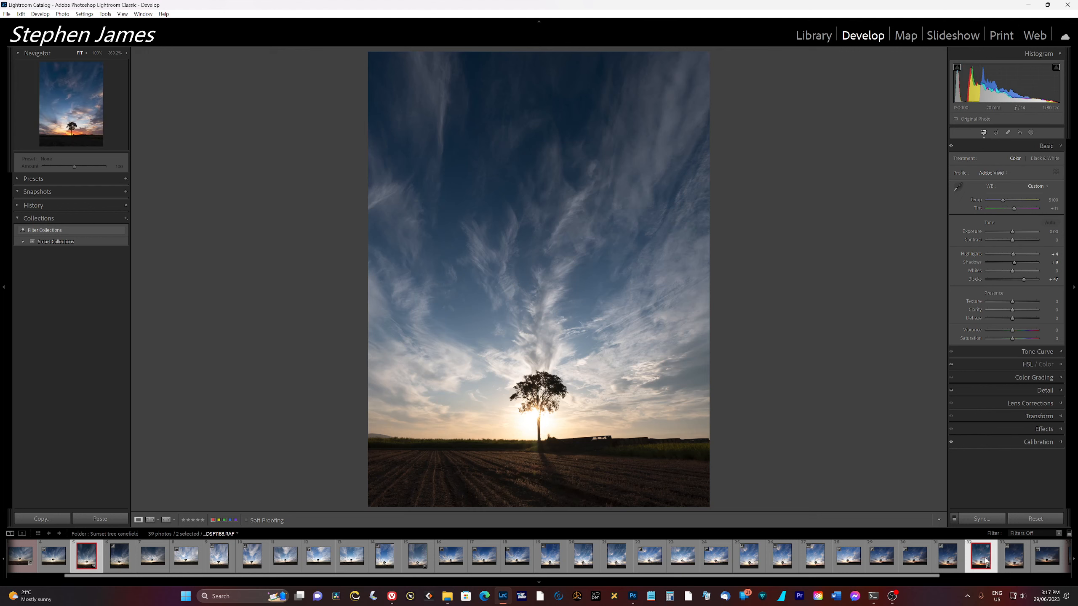
left_click(86, 556)
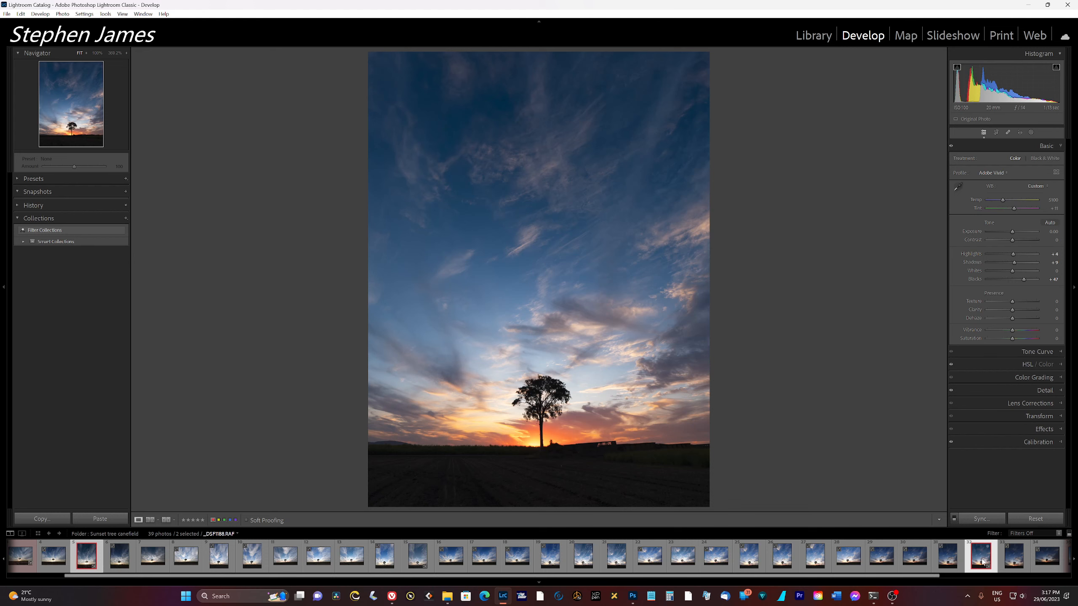
left_click(86, 557)
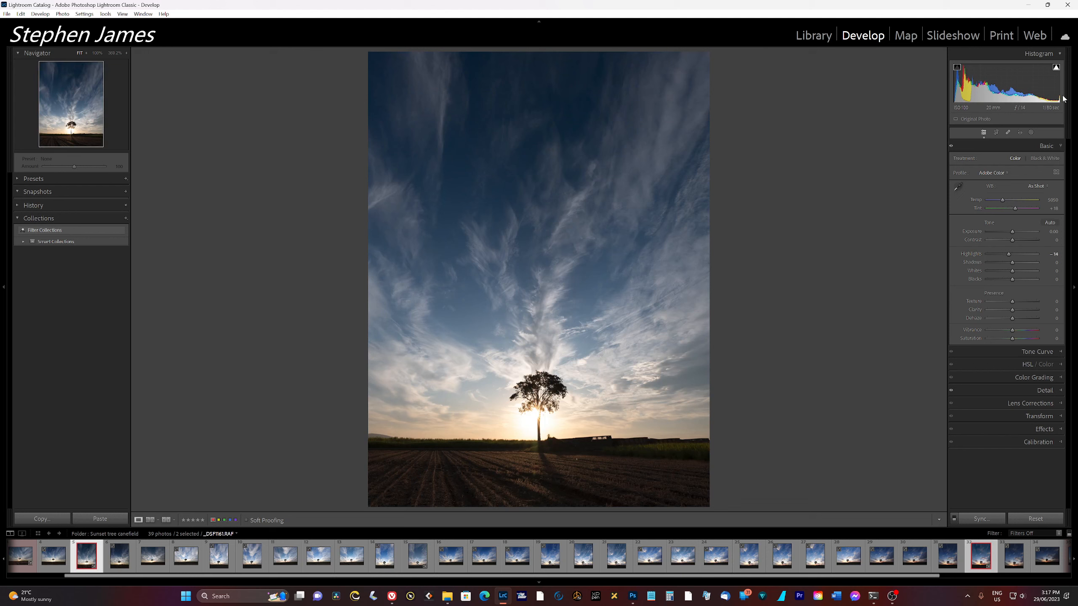
mouse_move(512, 448)
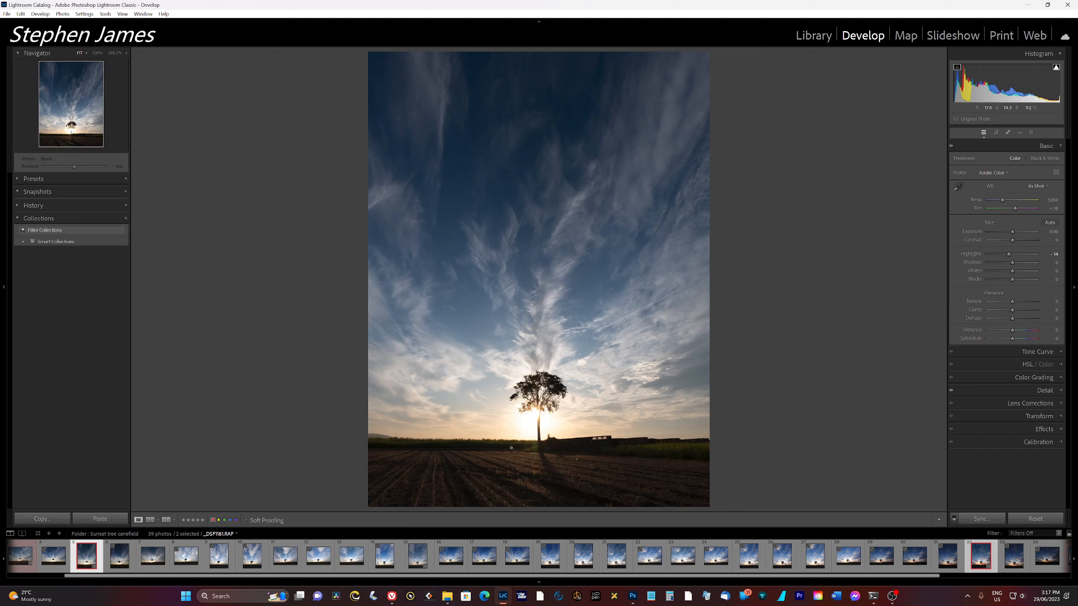
mouse_move(385, 500)
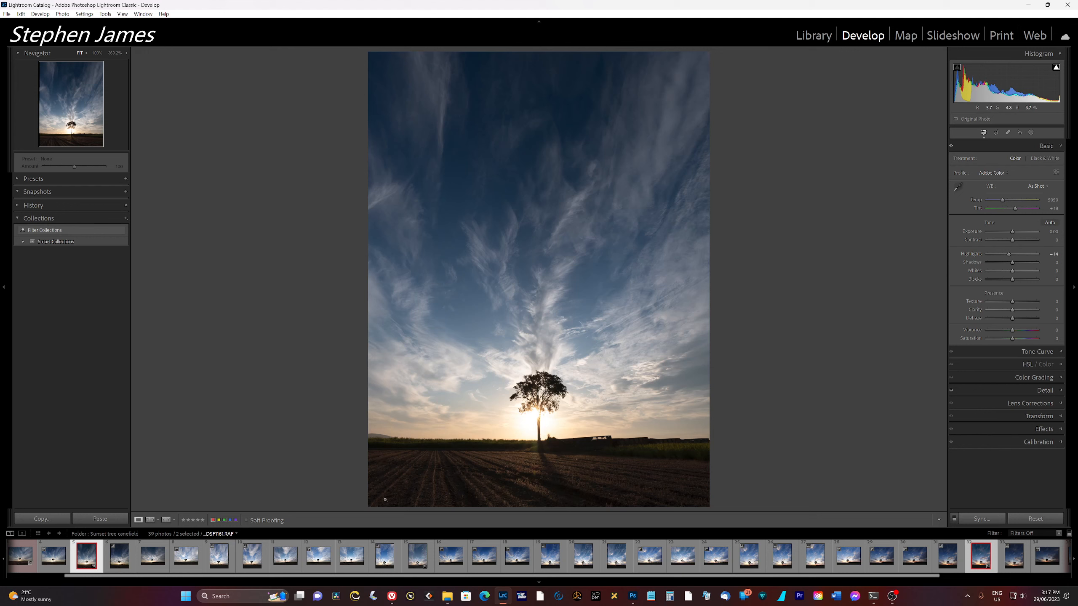
mouse_move(517, 465)
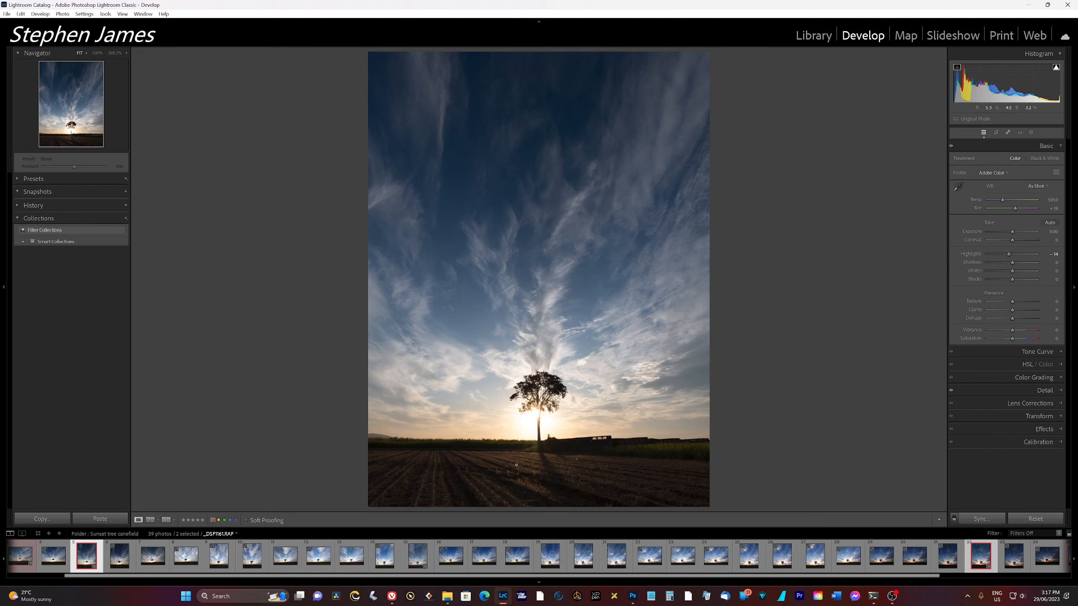
mouse_move(409, 470)
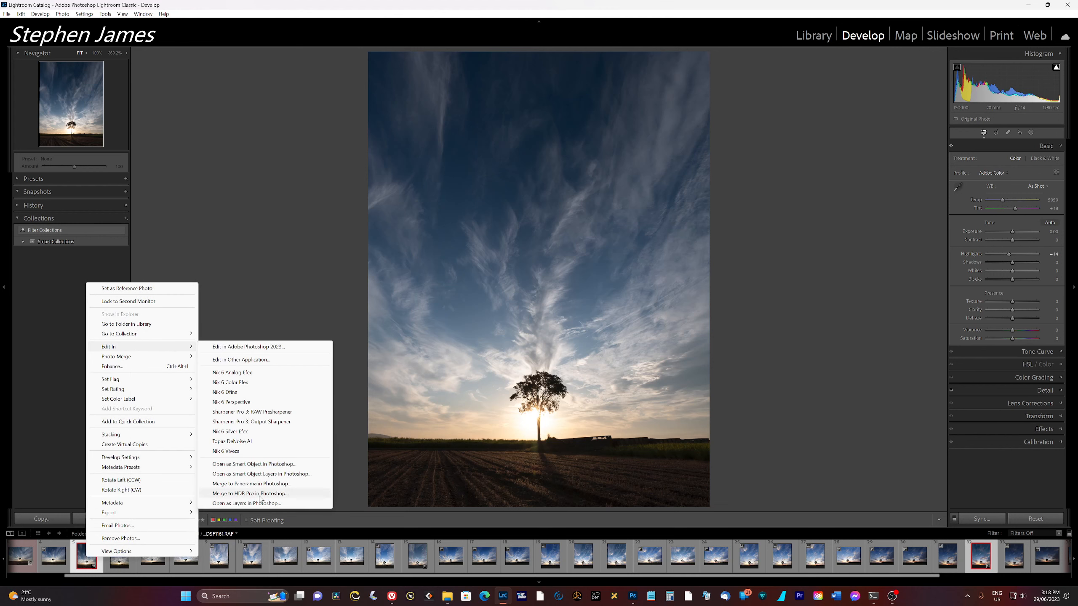
mouse_move(620, 586)
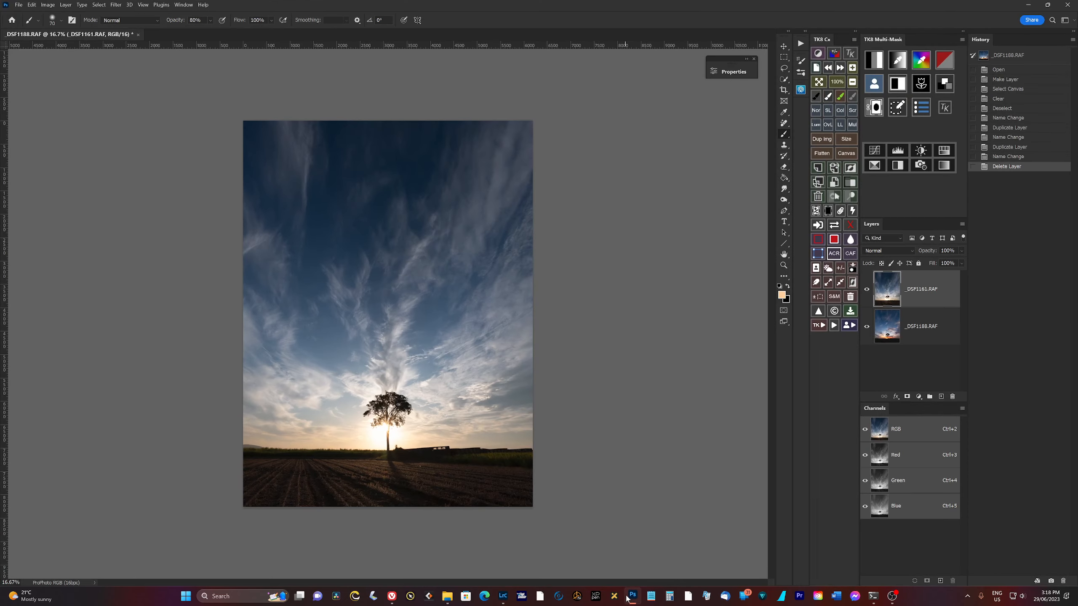
Check the sunset beneath by toggling the top layer, then rename that layer FG.
left_click(867, 293)
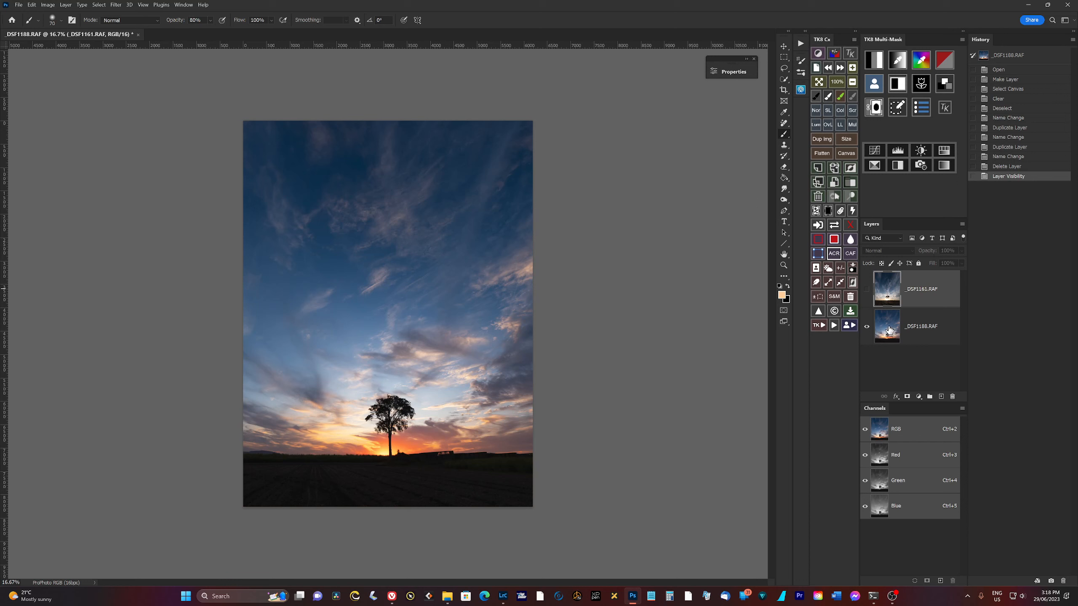
left_click(866, 288)
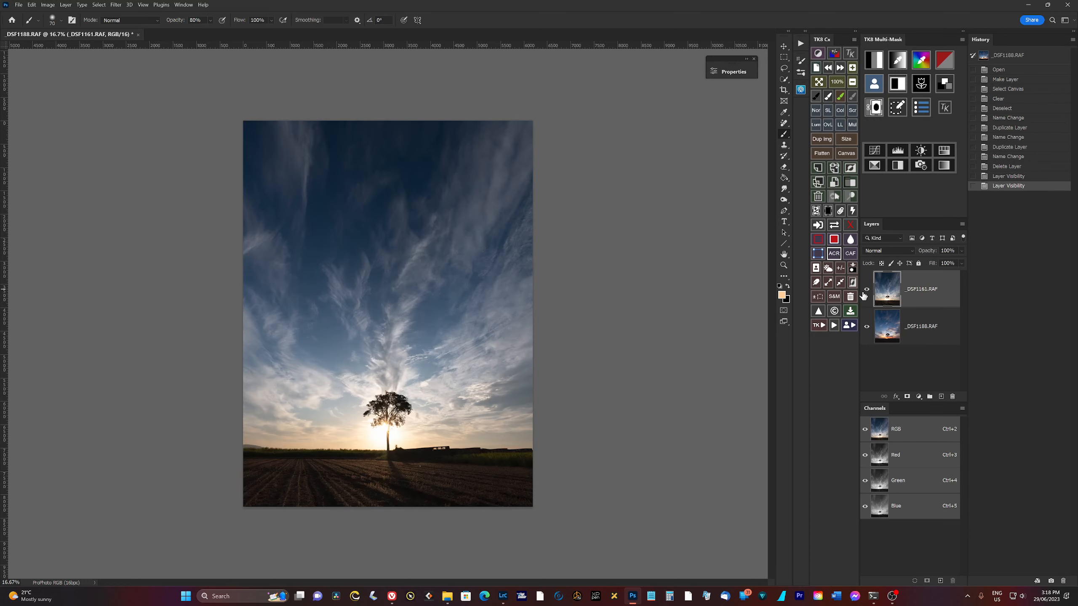
double_click(922, 289)
type("FG")
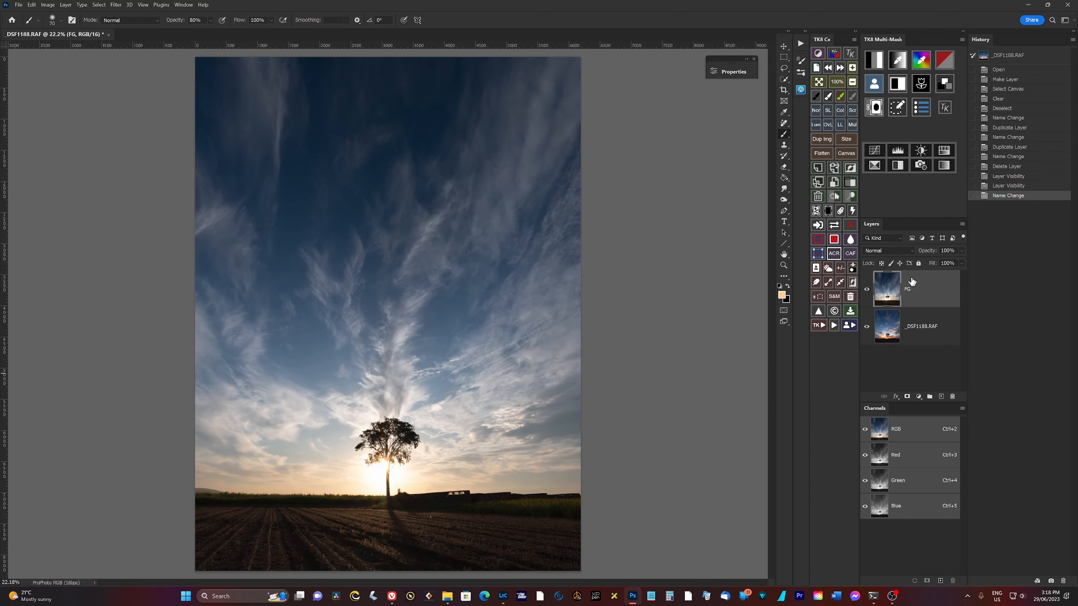
mouse_move(930, 292)
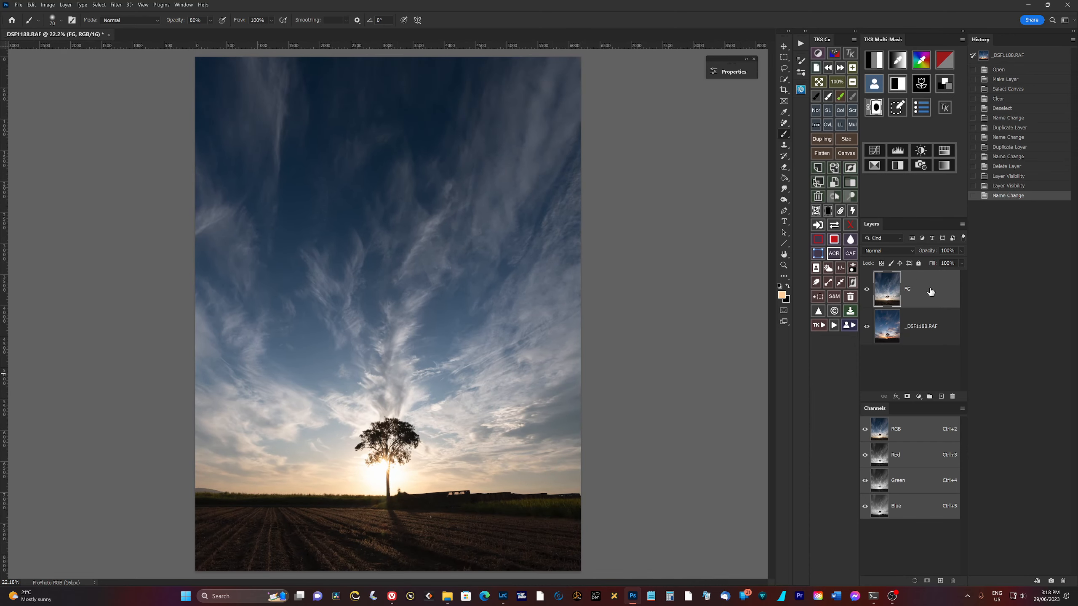
mouse_move(906, 399)
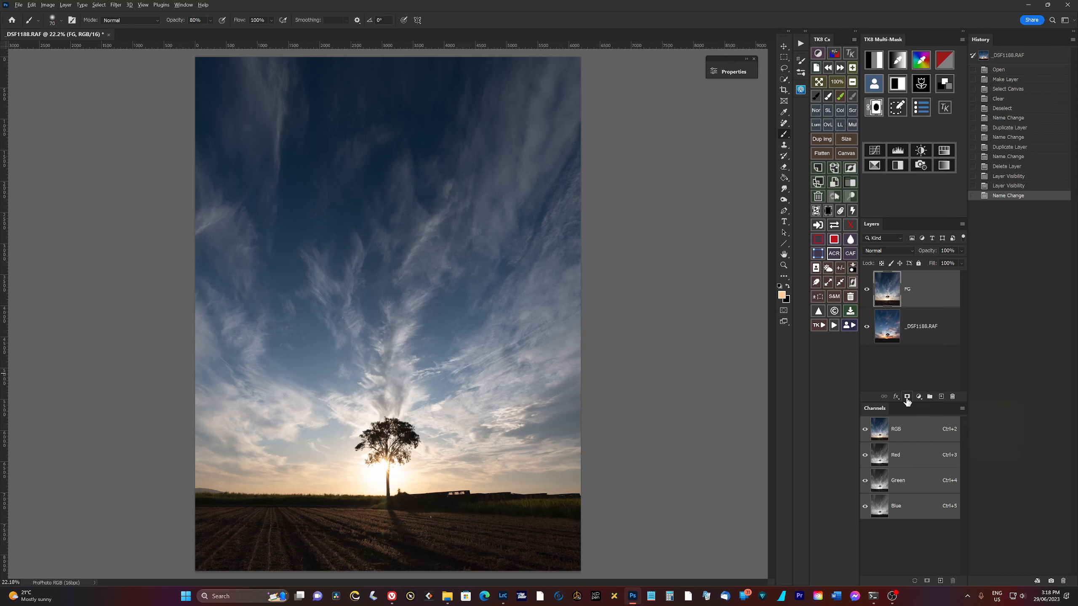
Add a black hide-all mask to the FG layer so the sunset sky shows through.
left_click(907, 397)
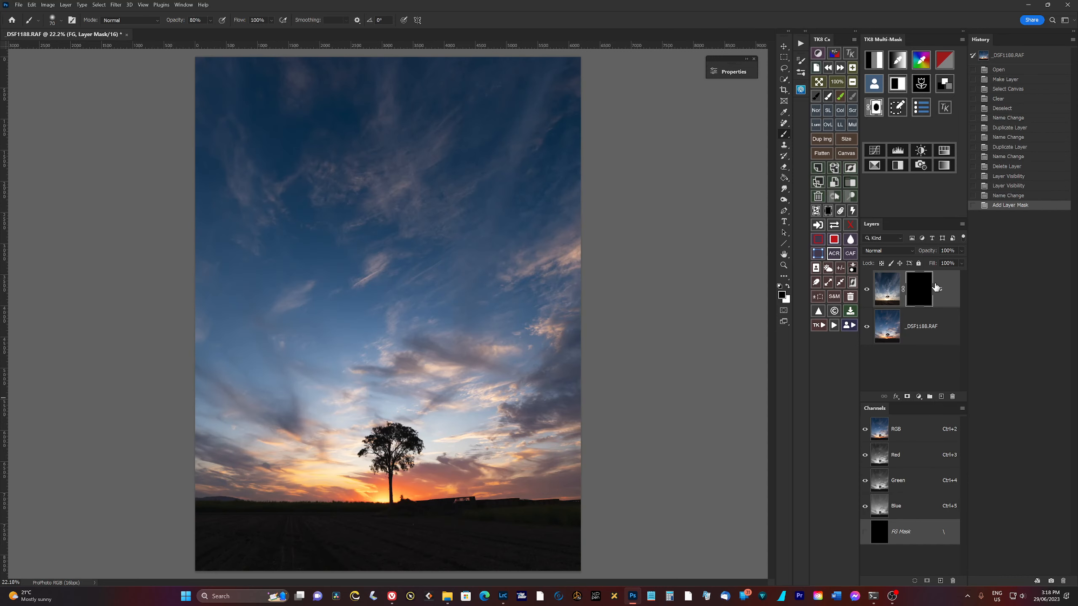
mouse_move(911, 287)
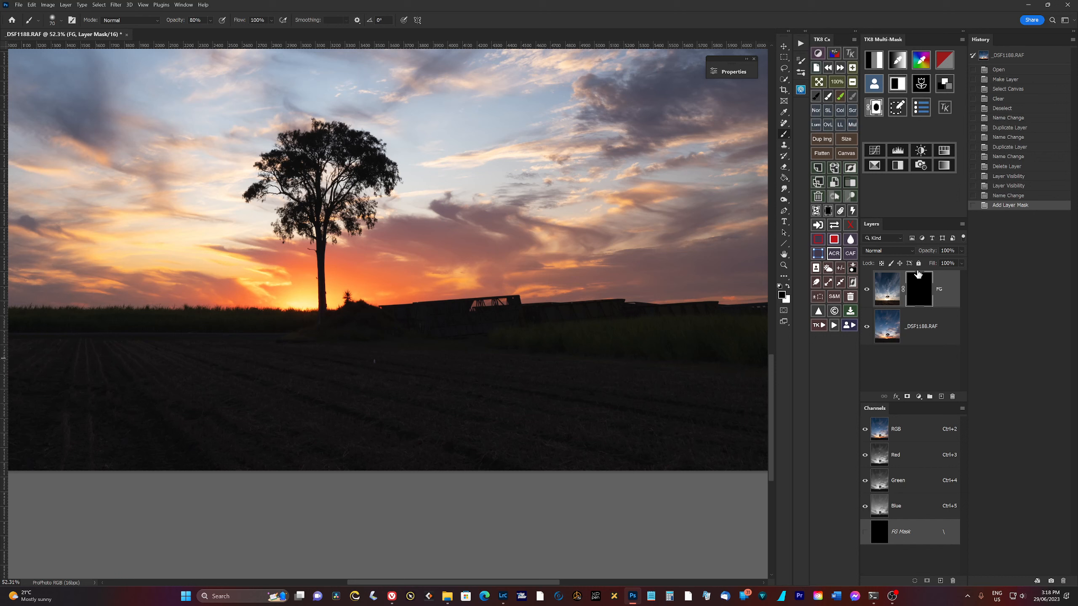
mouse_move(908, 282)
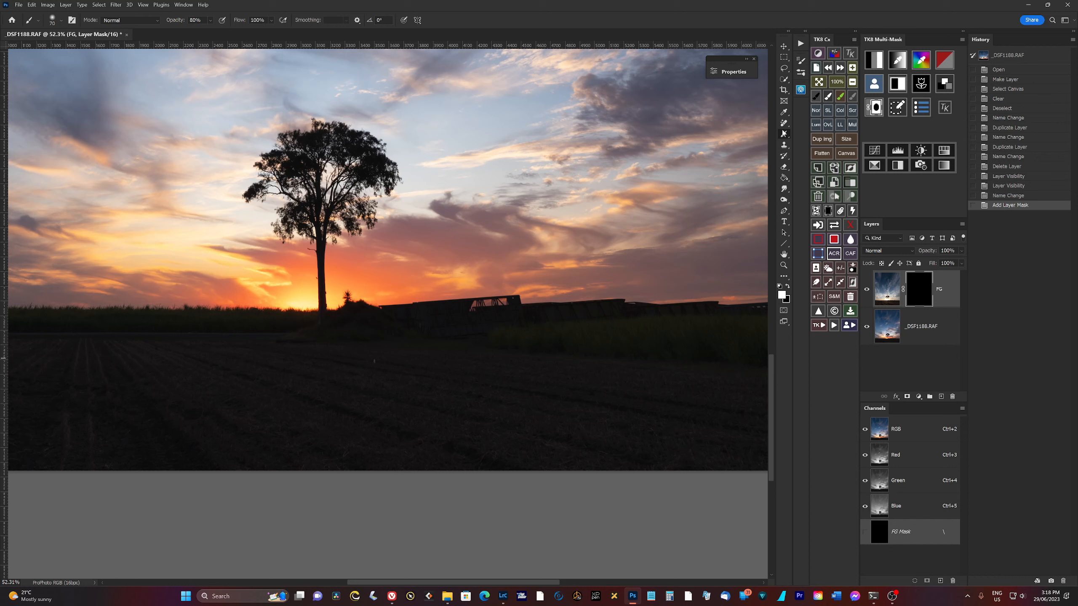
mouse_move(438, 444)
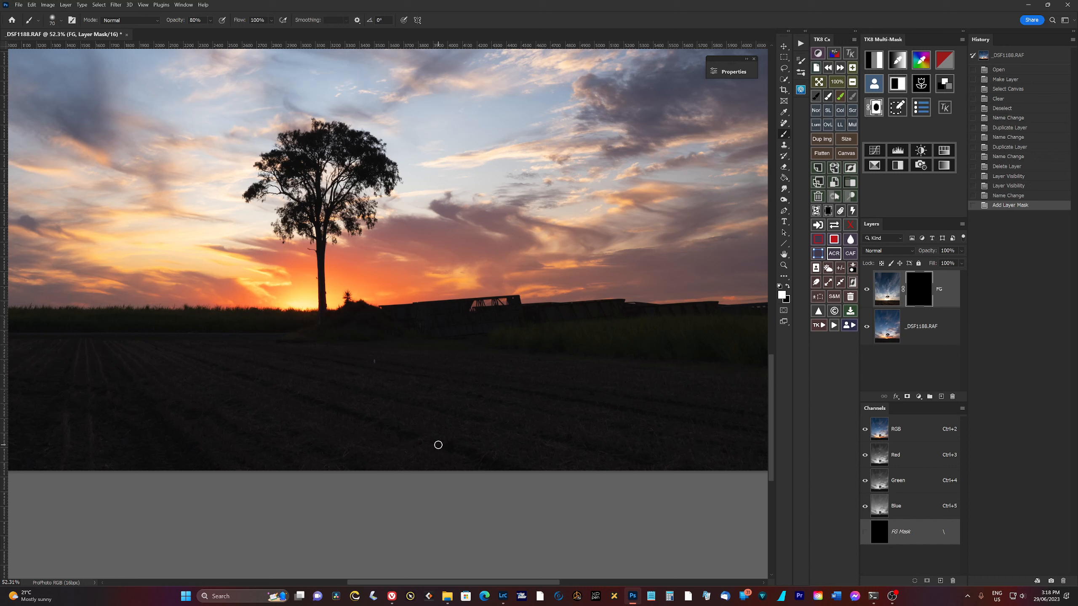
mouse_move(493, 427)
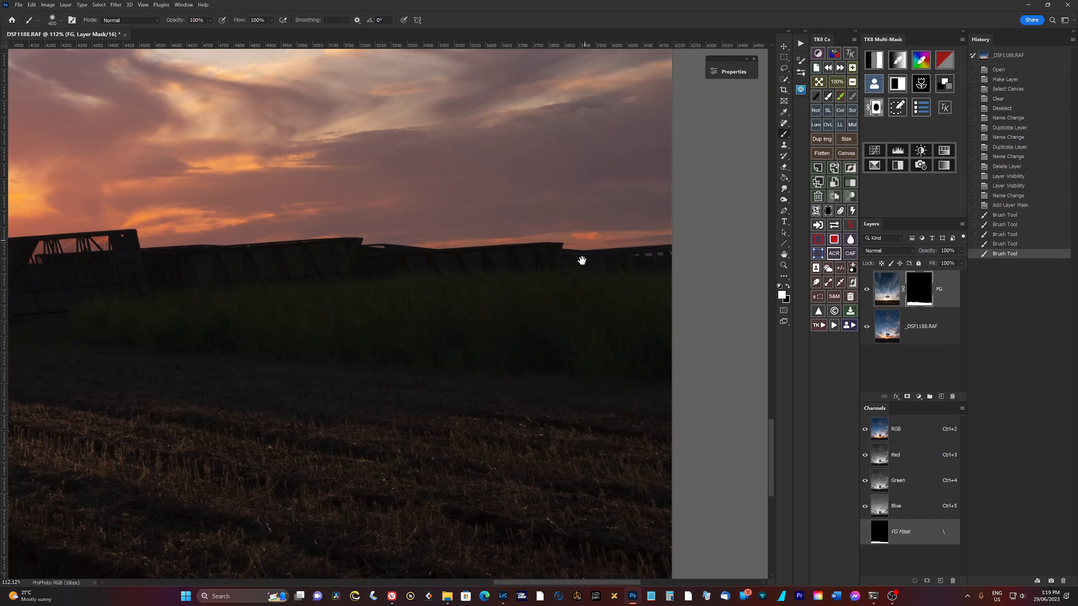
mouse_move(411, 272)
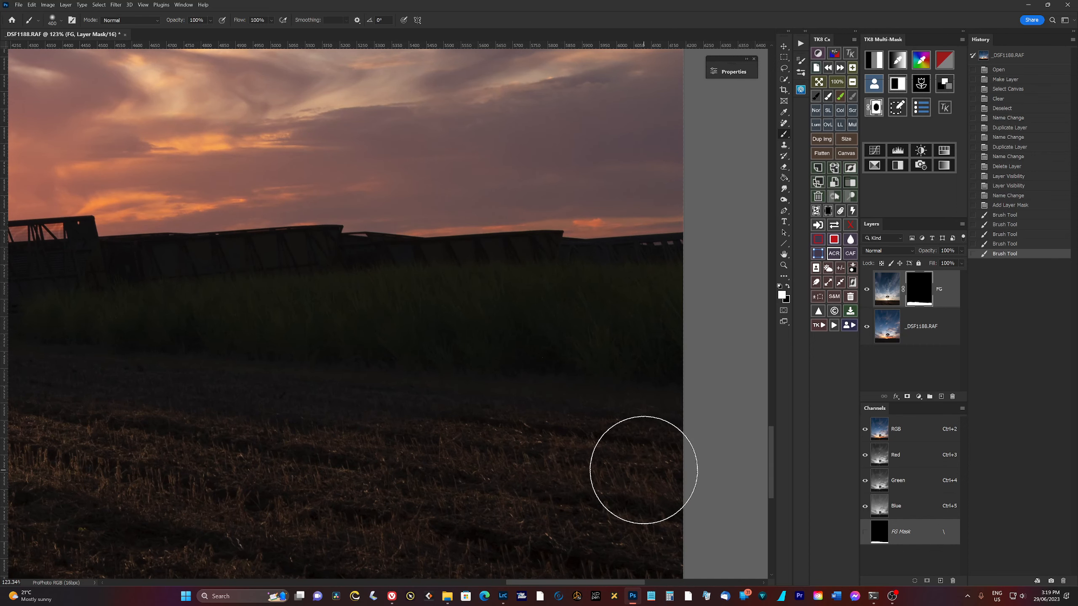
mouse_move(615, 429)
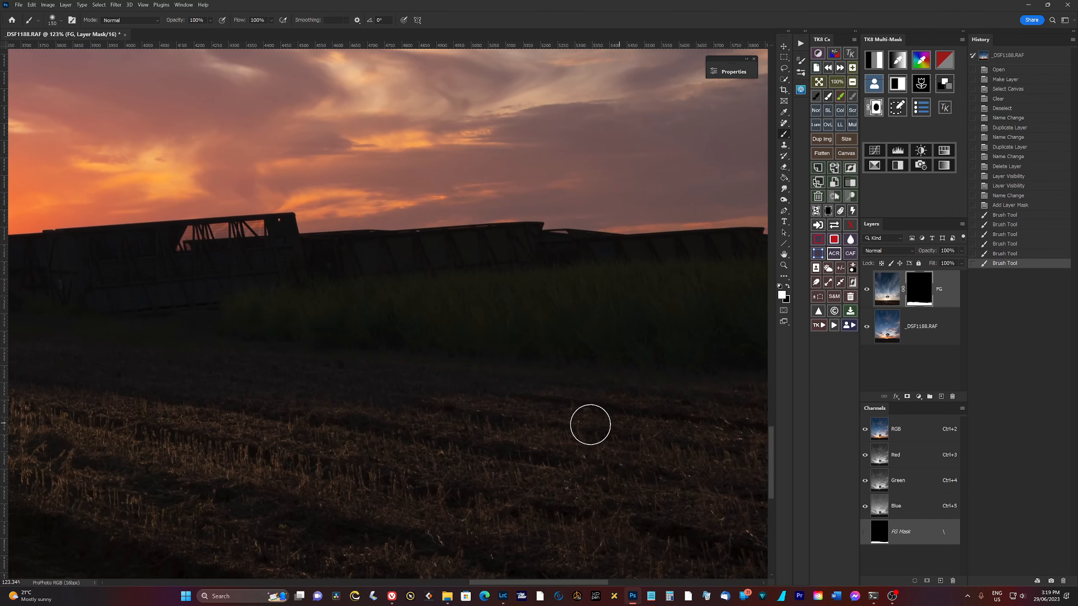
mouse_move(471, 416)
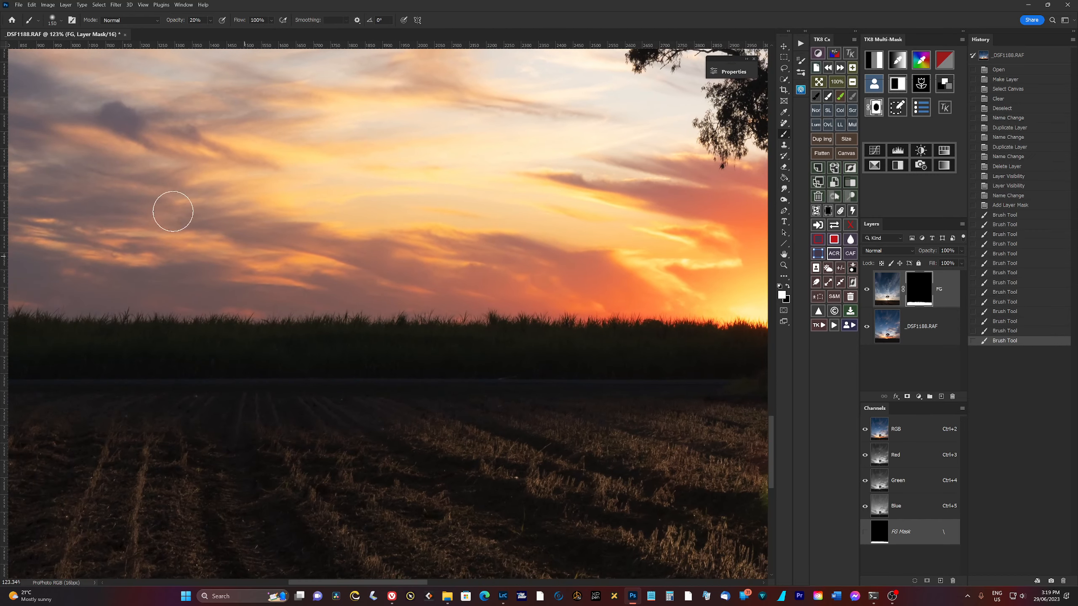
Soften the brush to lower hardness and 20% opacity and paint more sunlit field into the mask.
left_click(62, 19)
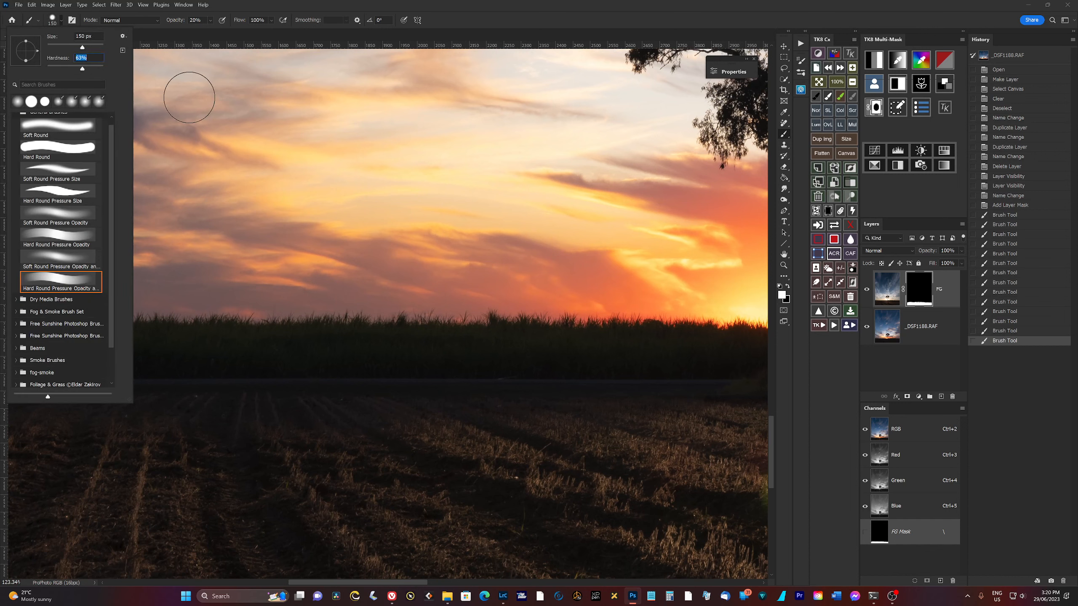
mouse_move(652, 444)
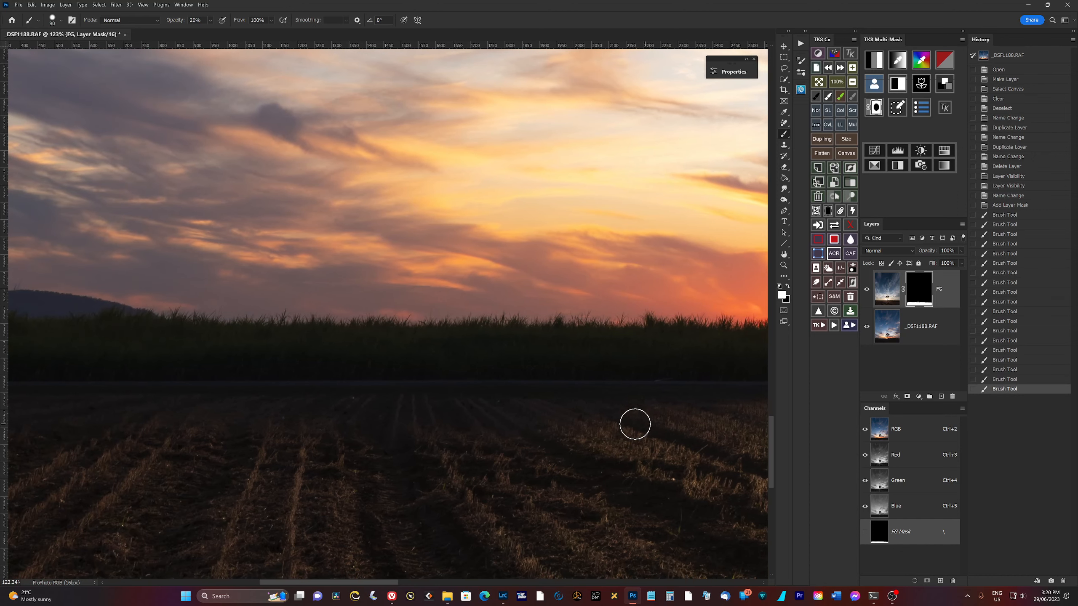
mouse_move(527, 421)
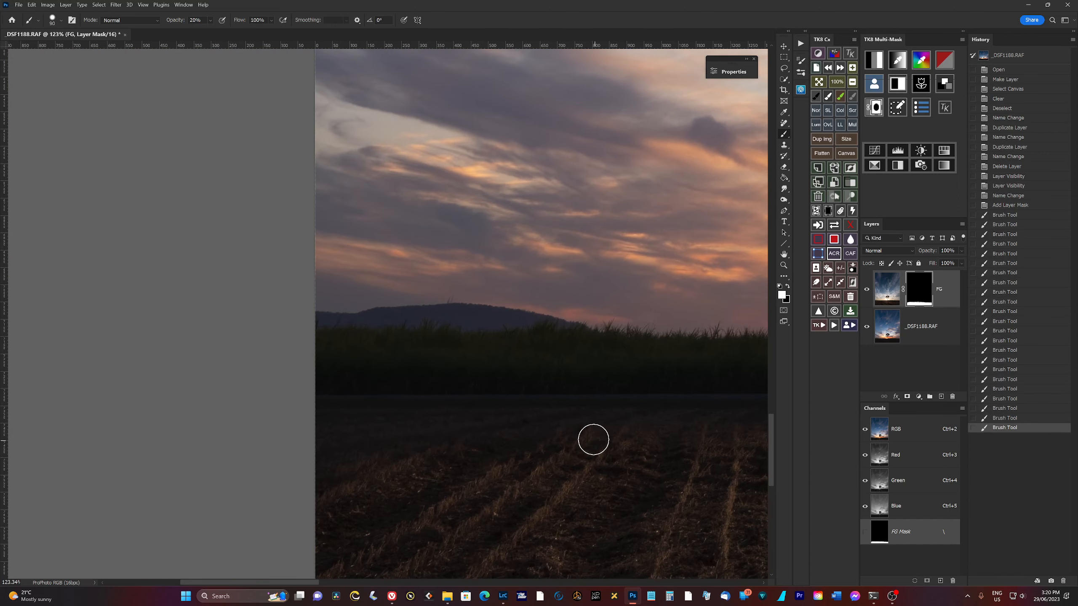
mouse_move(329, 435)
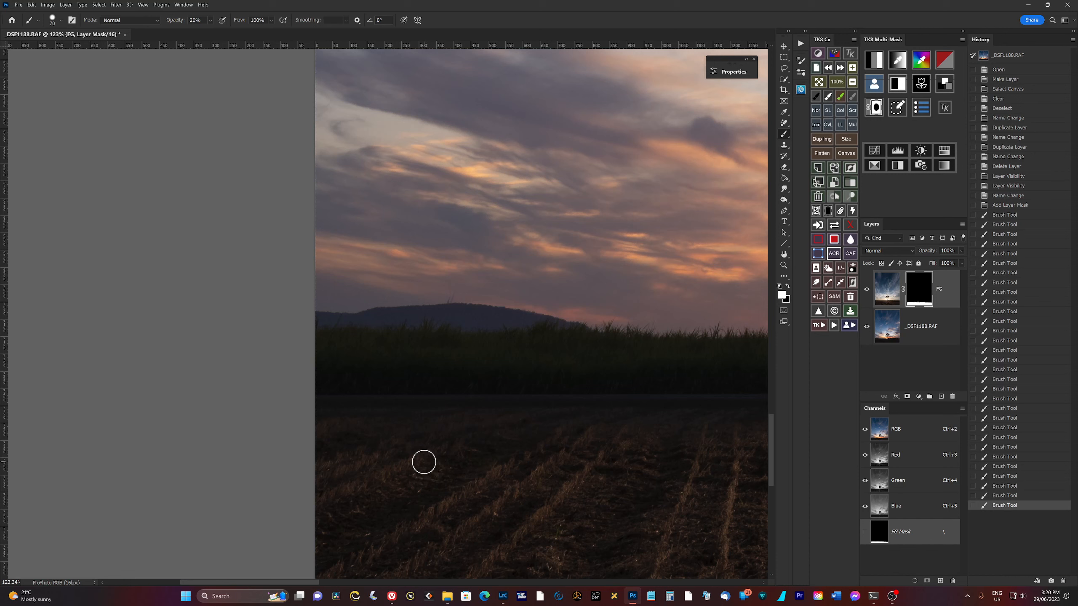
left_click(51, 19)
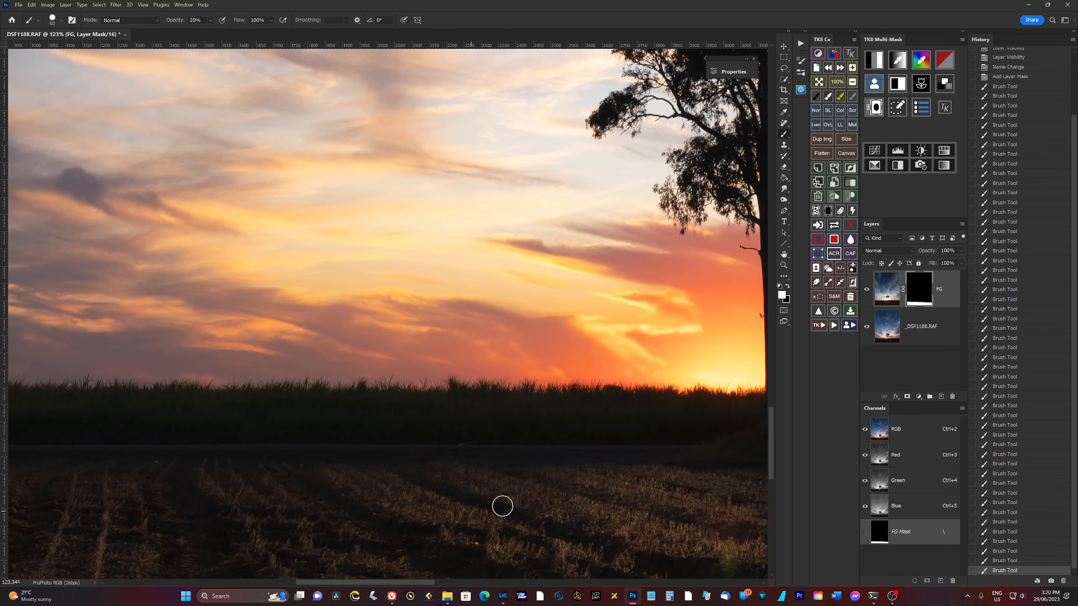
mouse_move(692, 490)
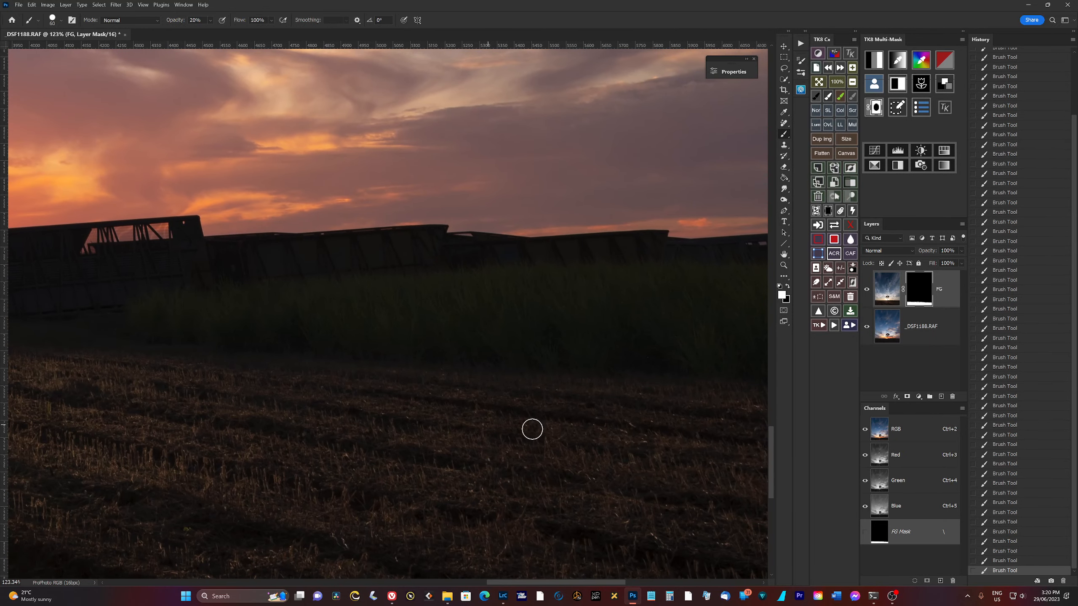
scroll("right", 3)
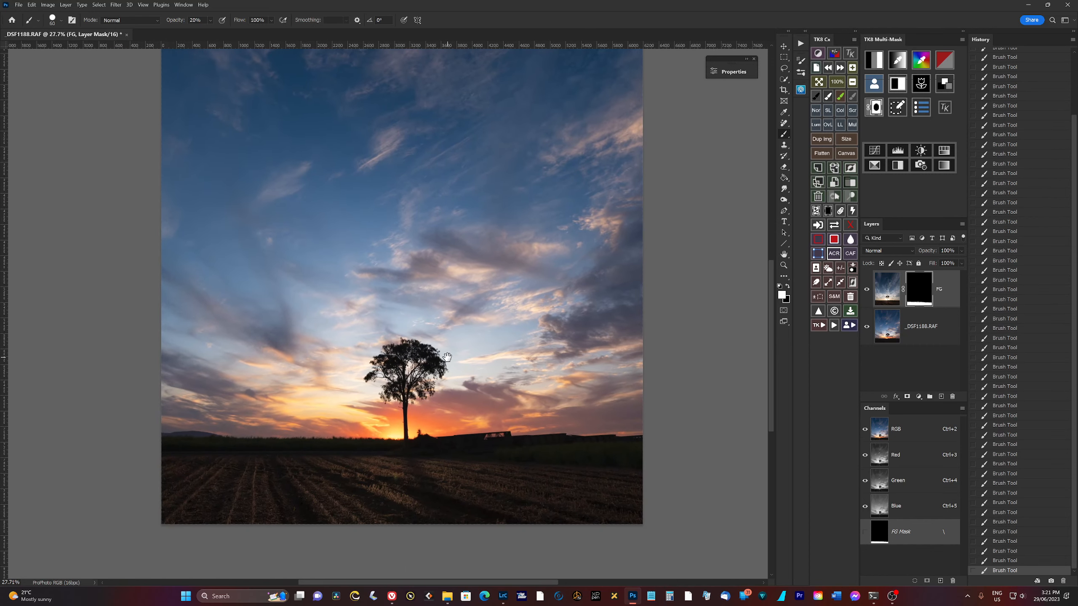
left_click(867, 289)
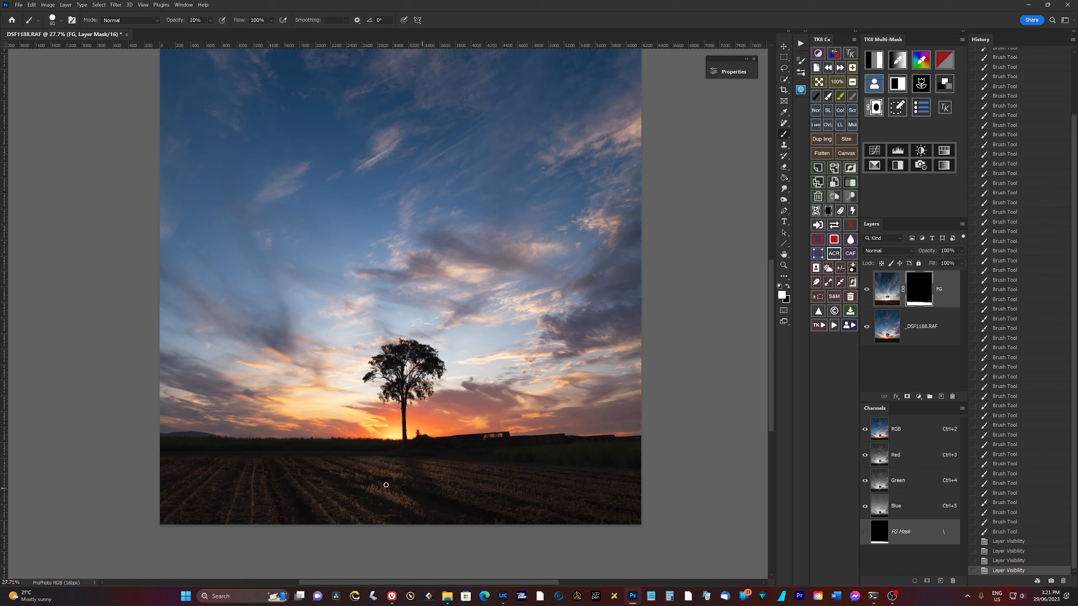
mouse_move(410, 473)
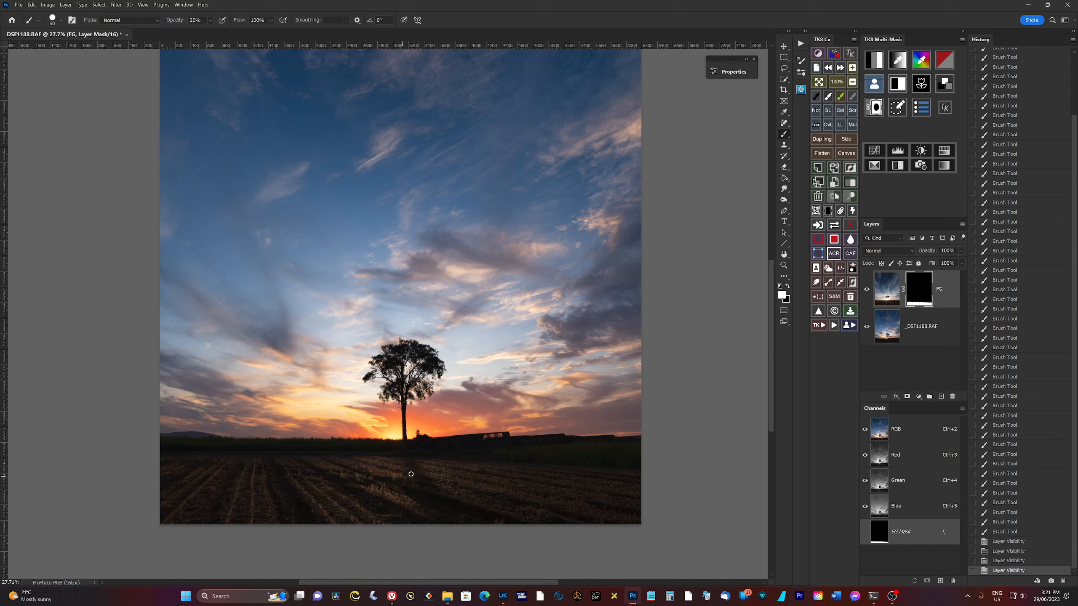
mouse_move(871, 232)
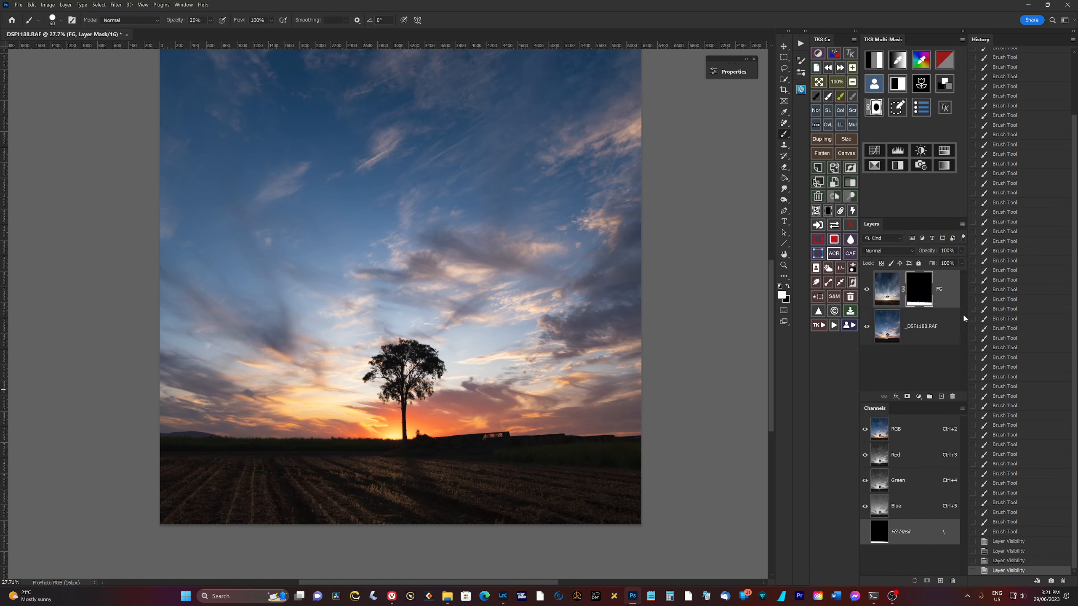
mouse_move(933, 254)
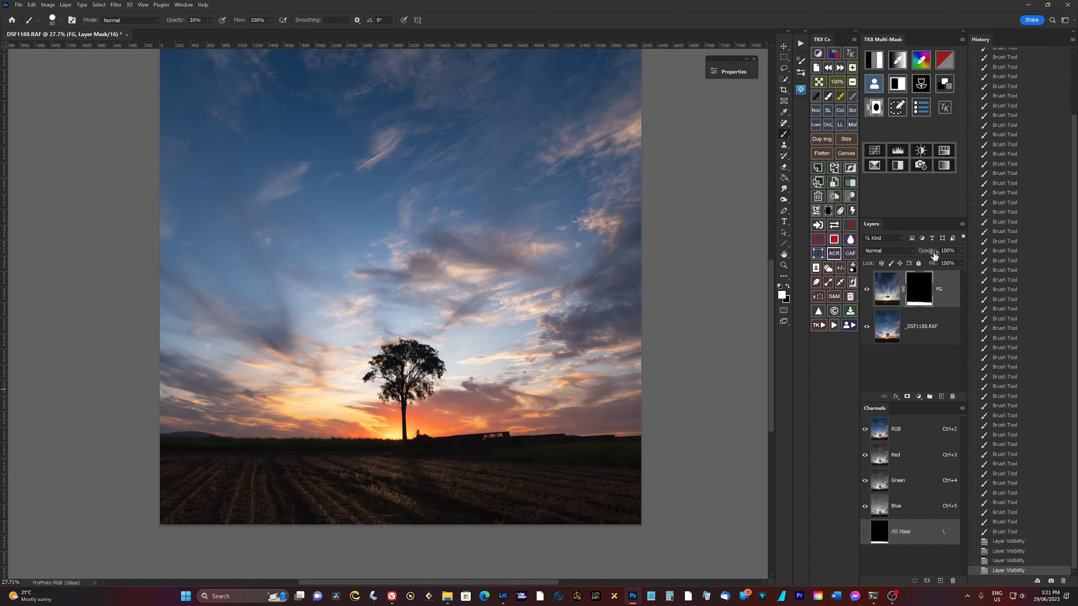
Reduce the FG layer's opacity to 97% for a subtler blend.
left_click(947, 250)
type("97")
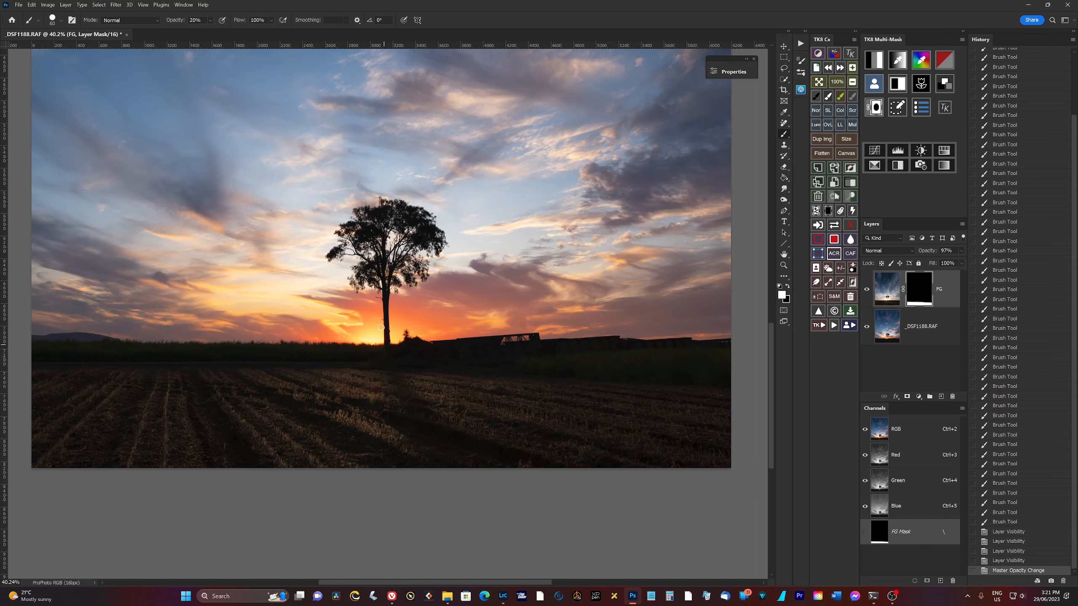
mouse_move(373, 306)
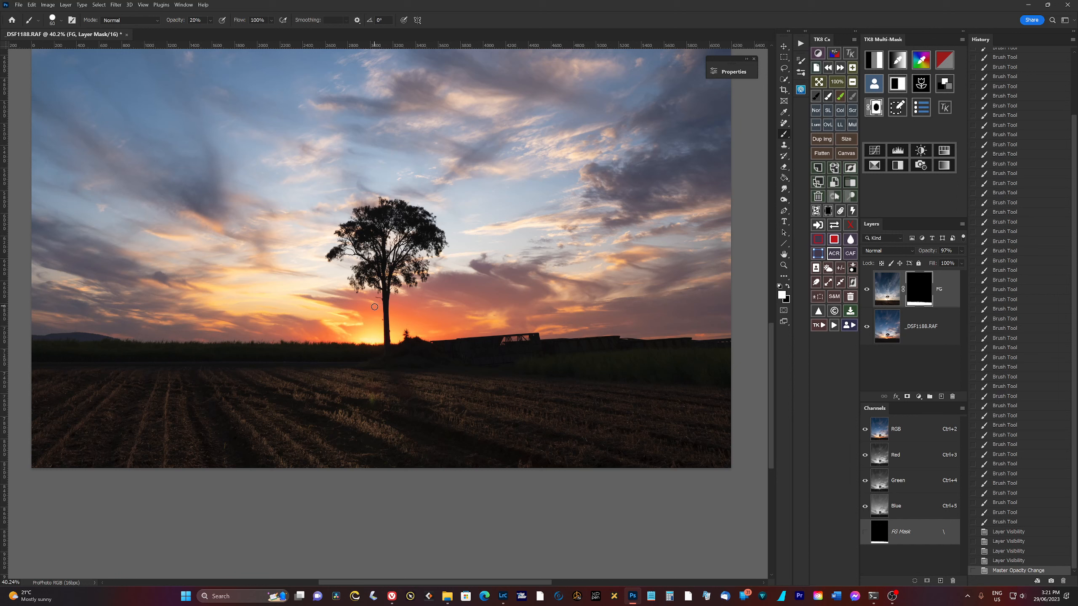
mouse_move(380, 294)
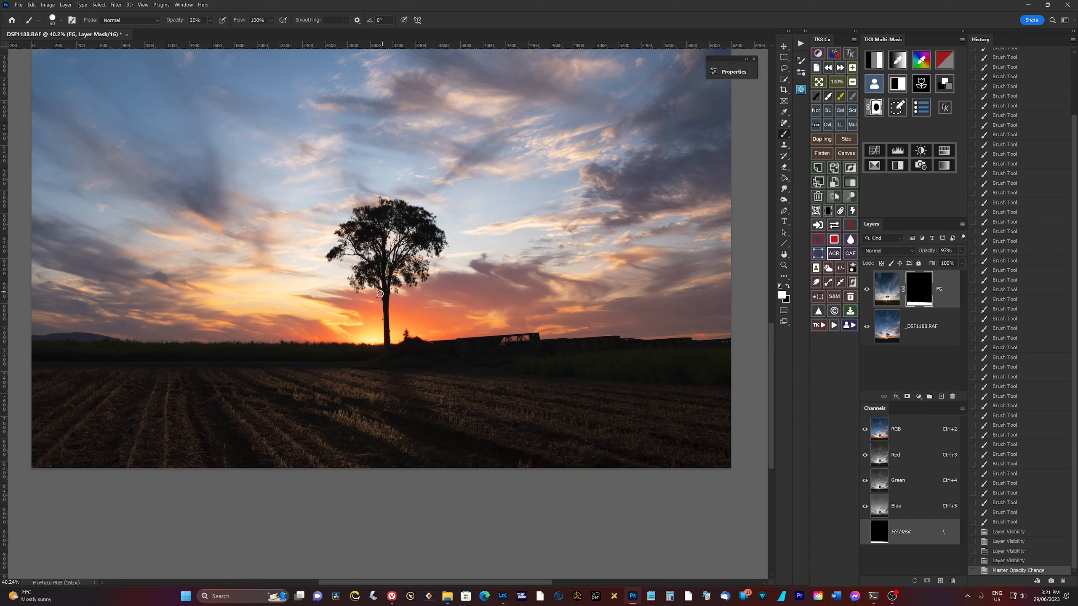
mouse_move(365, 347)
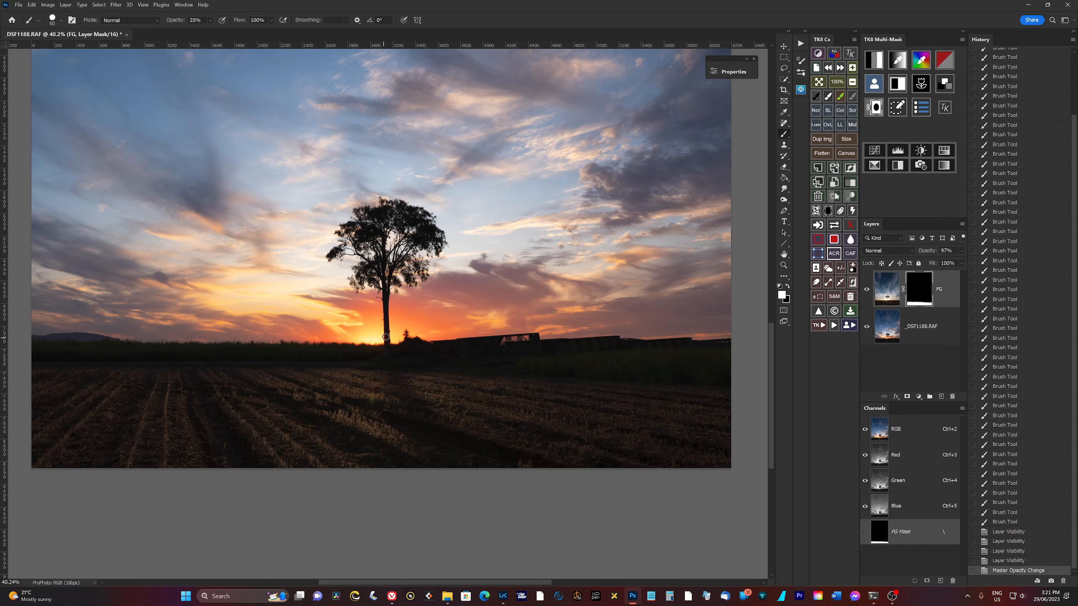
scroll("down", 3)
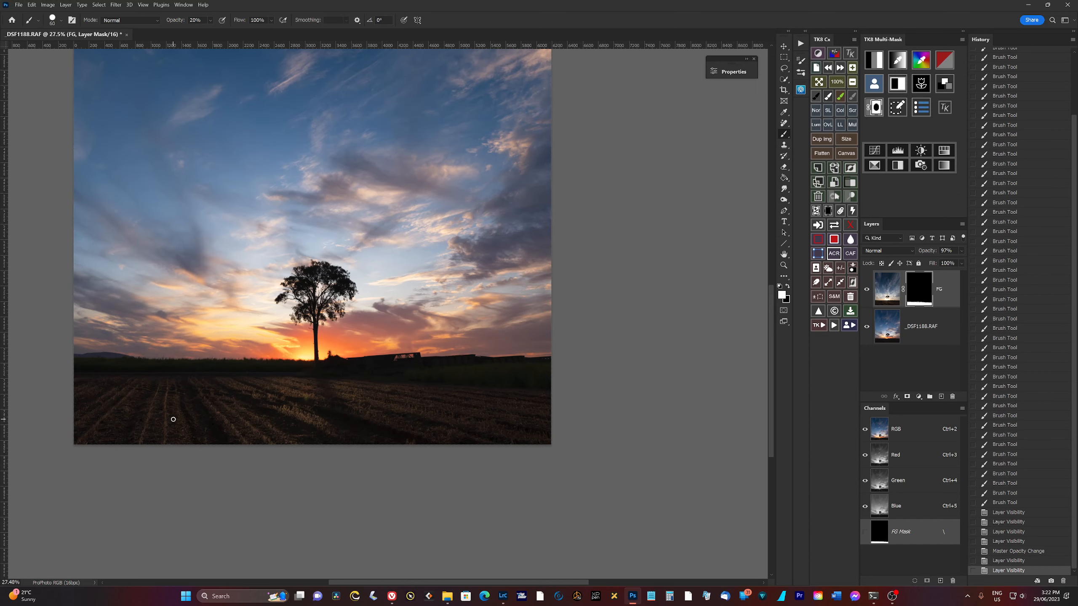
mouse_move(210, 403)
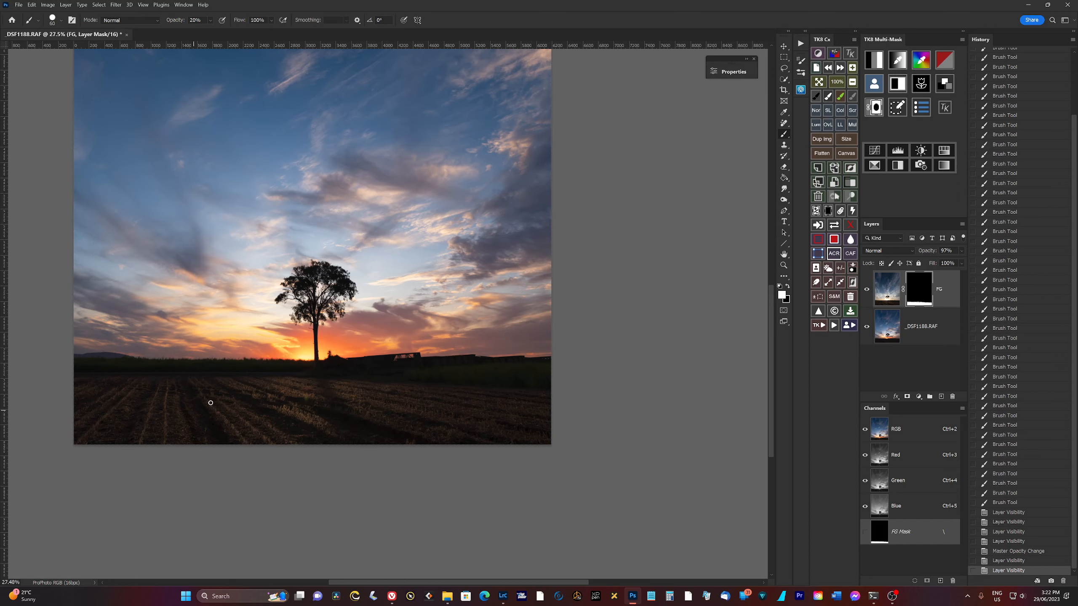
mouse_move(775, 396)
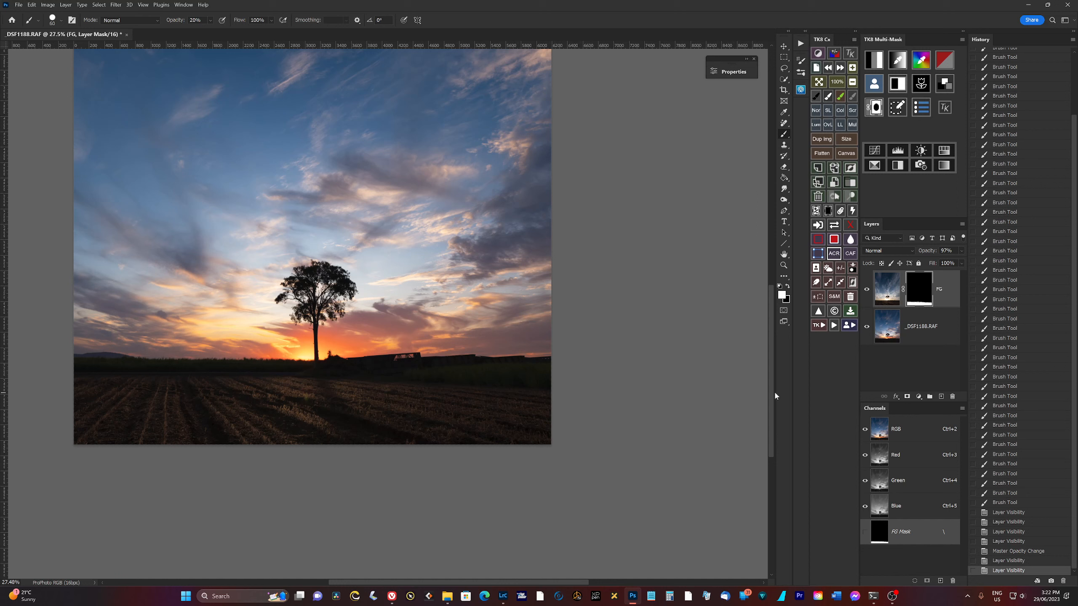
mouse_move(776, 396)
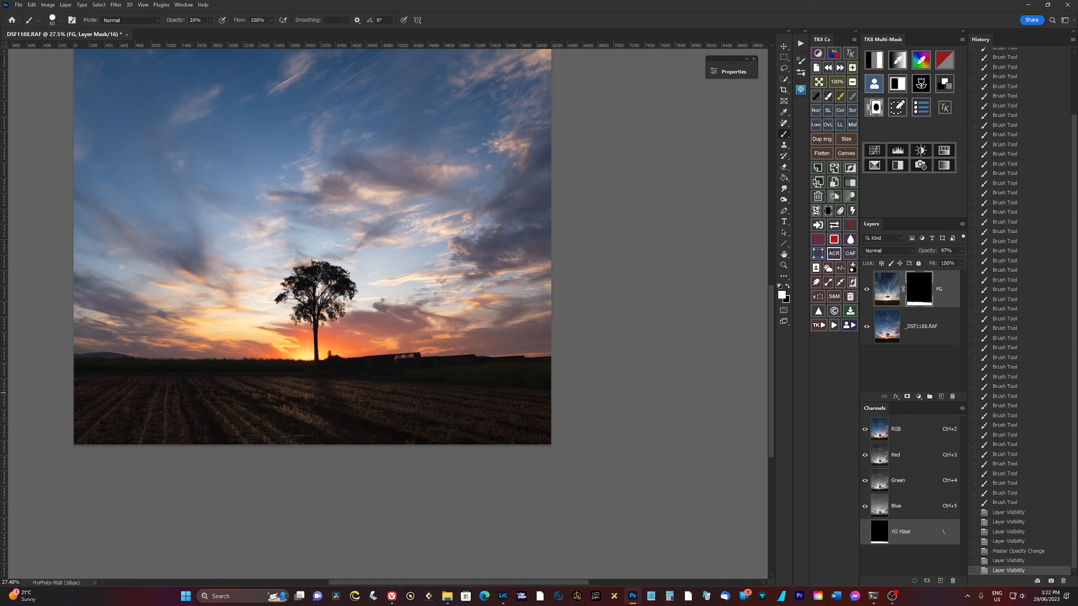